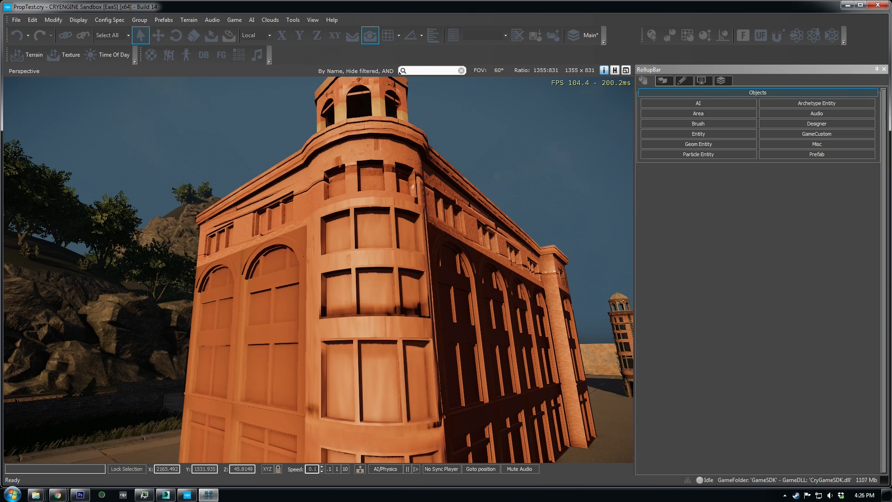
mouse_move(623, 271)
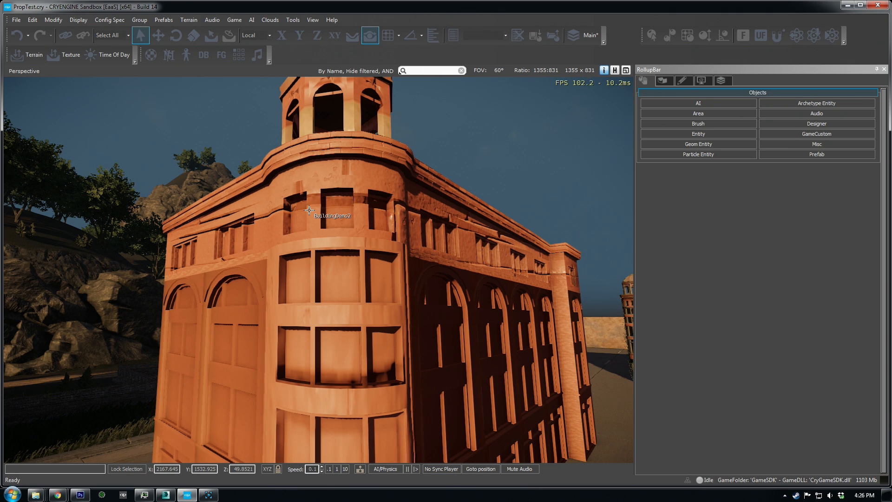
mouse_move(400, 334)
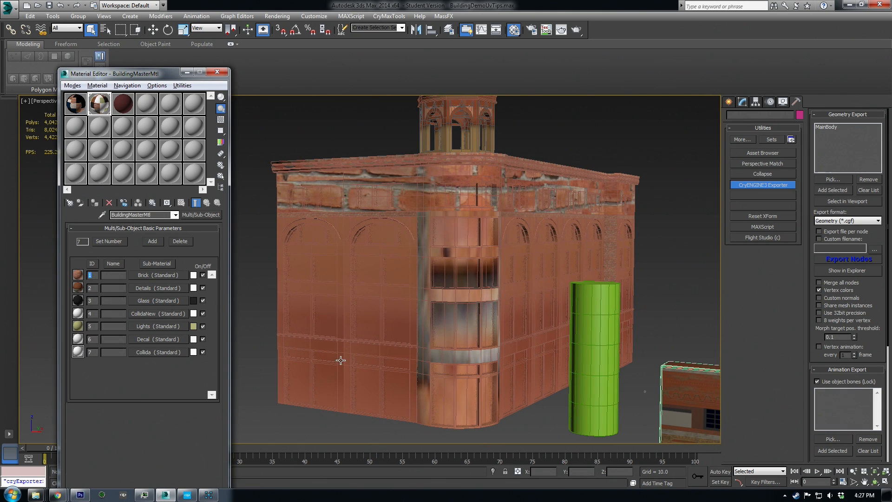
mouse_move(116, 289)
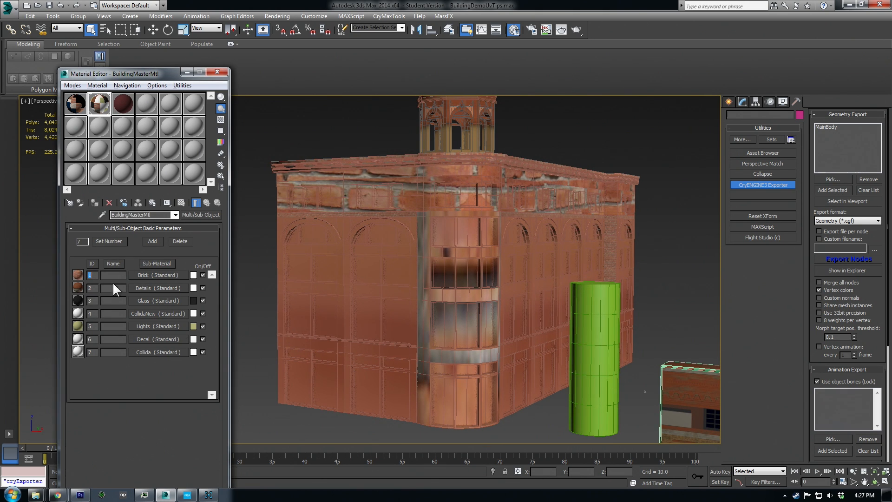
- Convert an unused sample slot into a Multi/Sub-Object material with 6 sub-materials
click(111, 275)
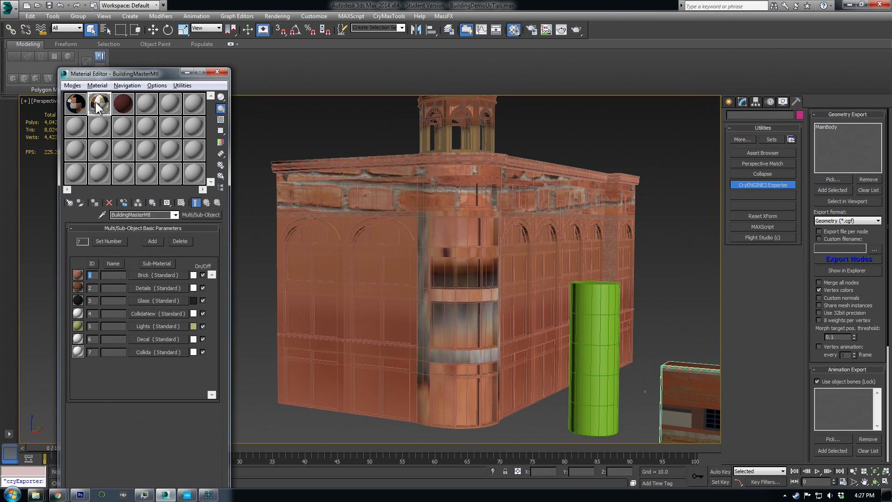
click(170, 108)
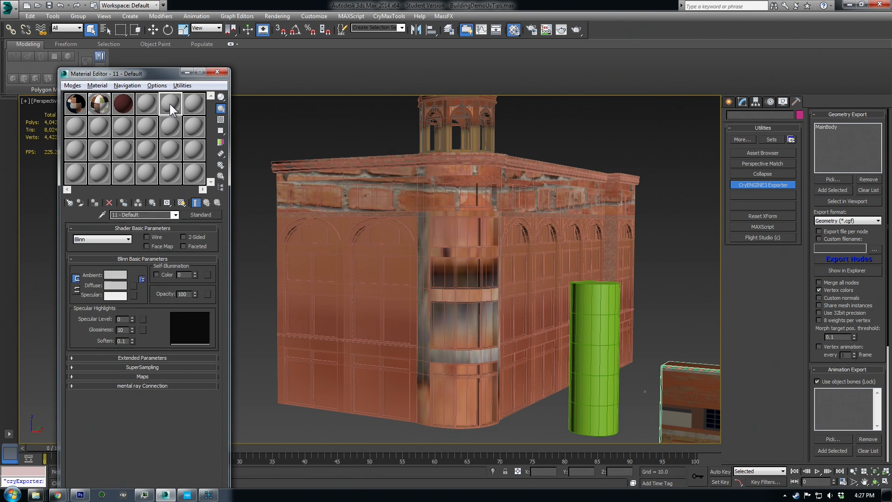
click(200, 215)
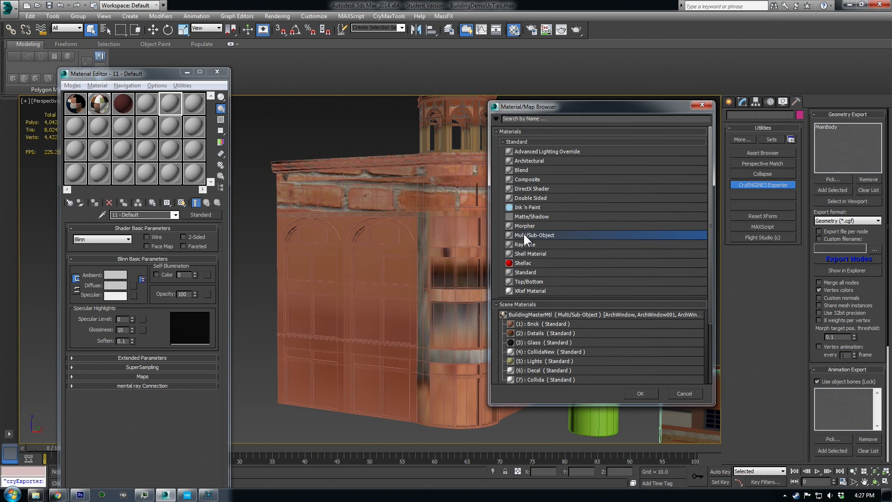
click(639, 393)
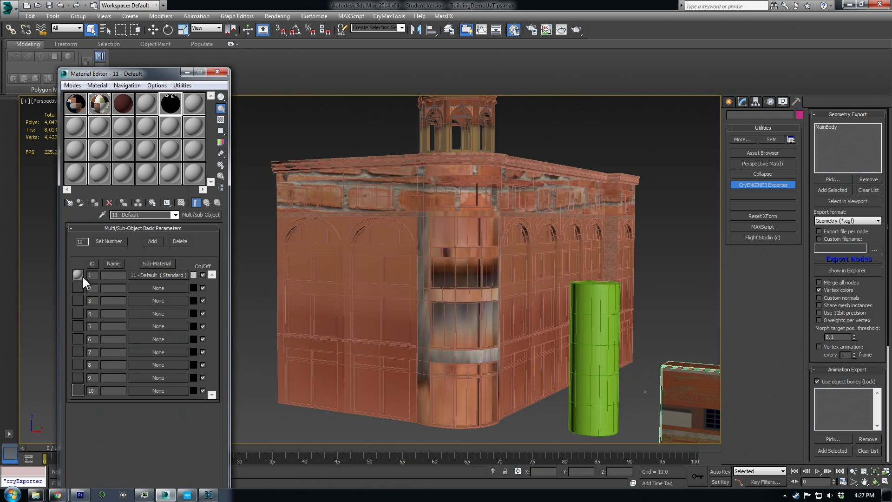
click(108, 241)
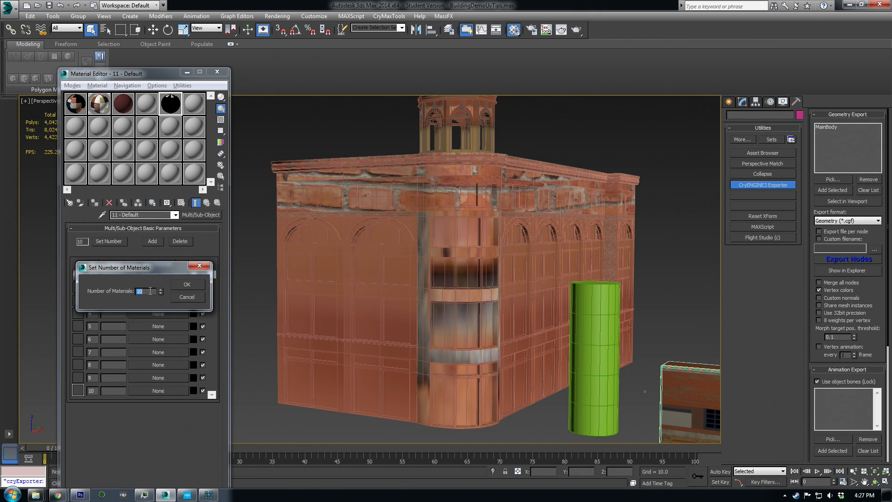
click(187, 283)
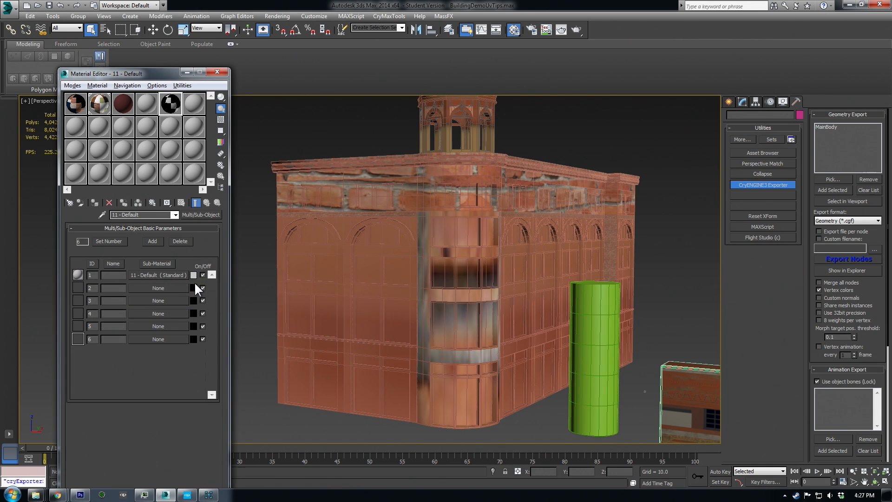
click(157, 275)
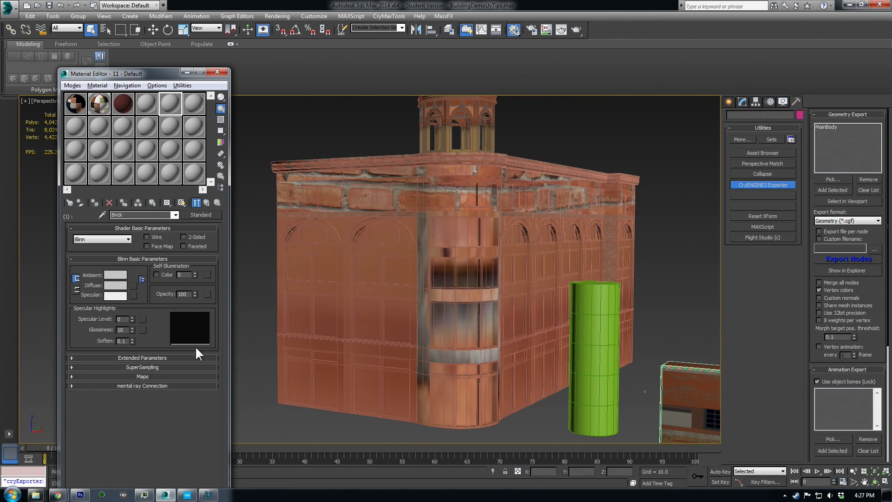
mouse_move(146, 383)
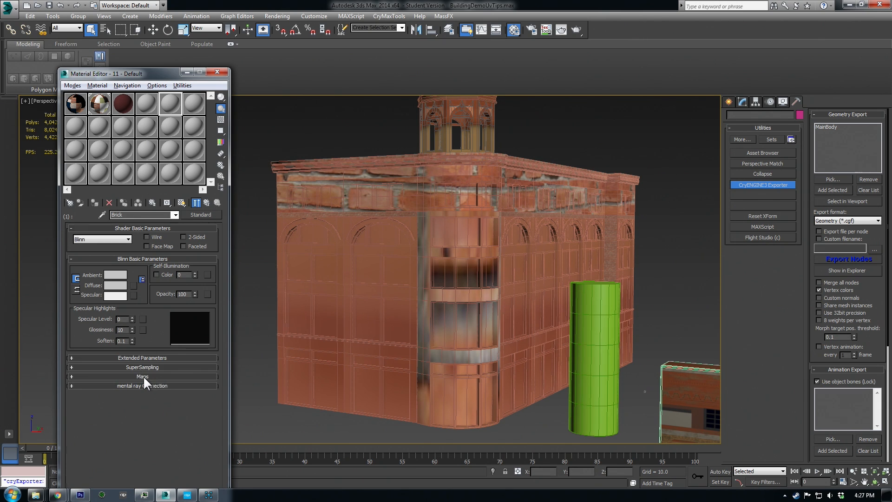
- Expand the Brick sub-material's Maps rollout to show its map channels
click(142, 375)
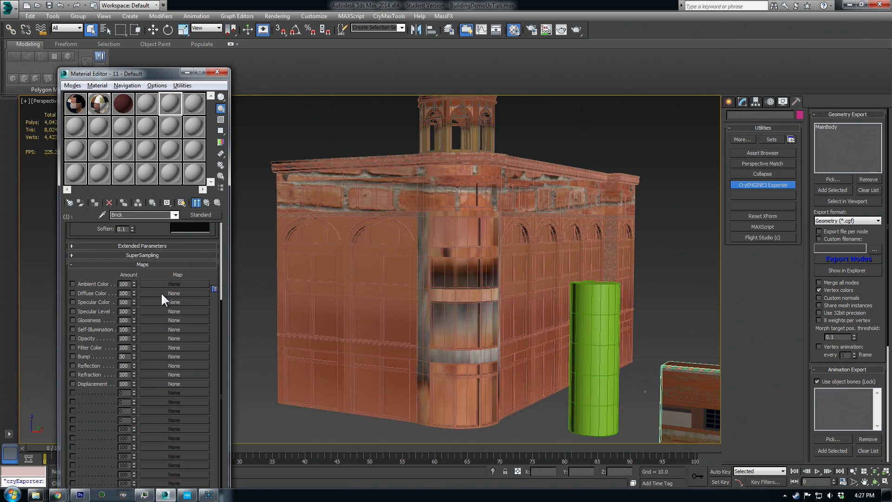
mouse_move(231, 251)
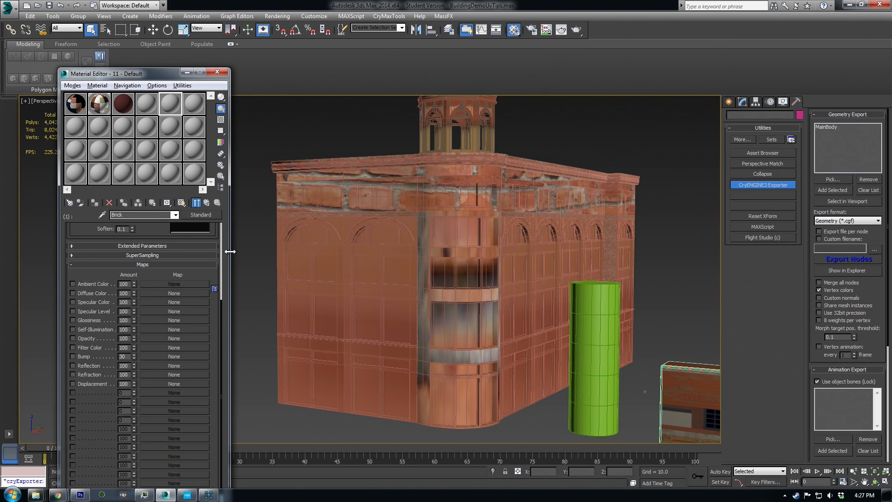
mouse_move(206, 203)
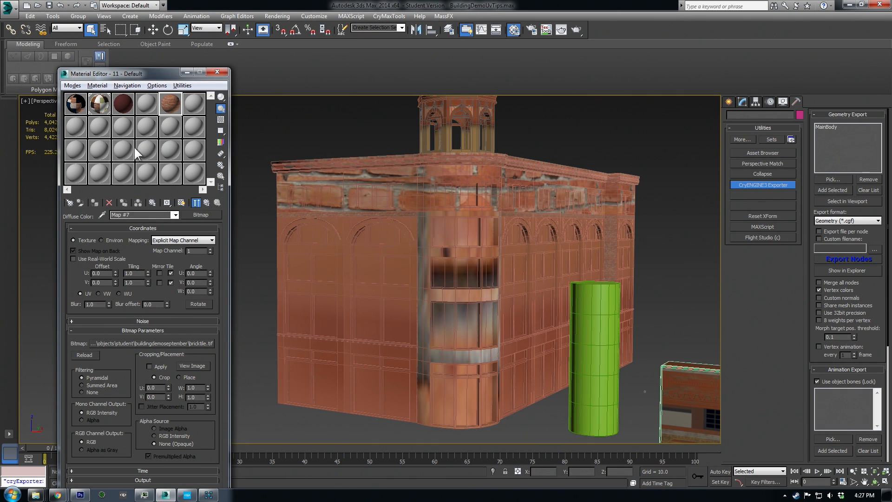
mouse_move(208, 203)
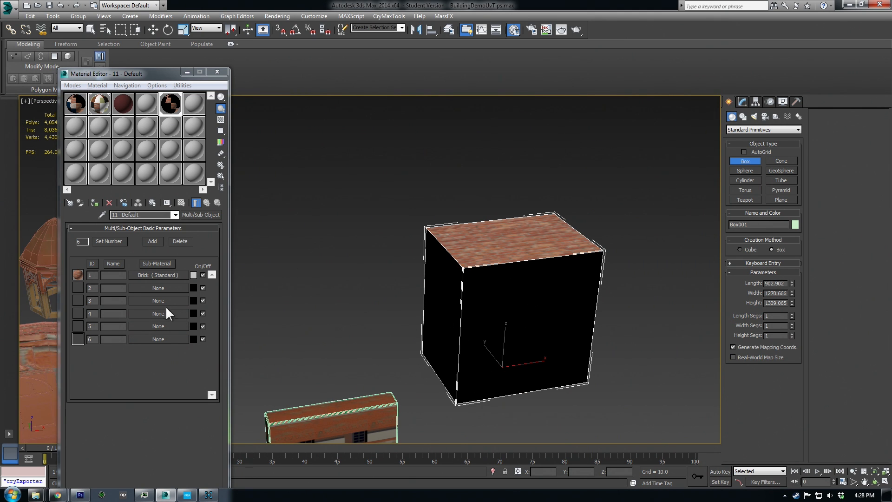
mouse_move(169, 106)
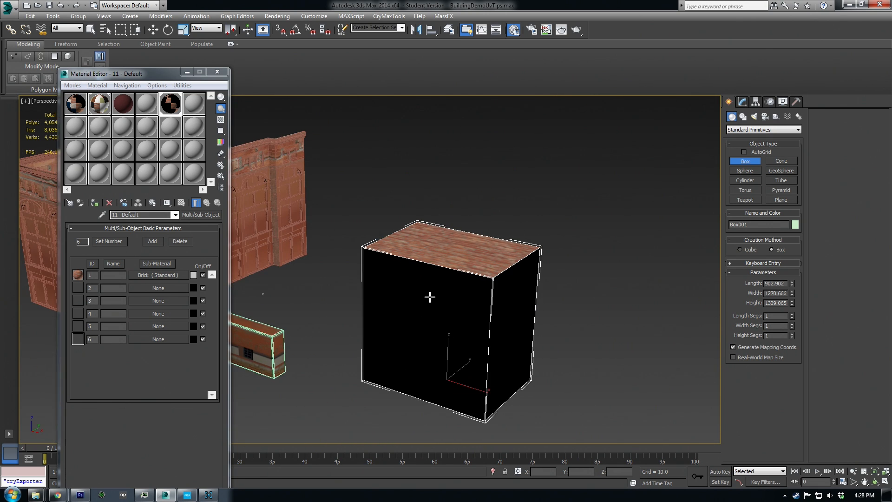
mouse_move(407, 295)
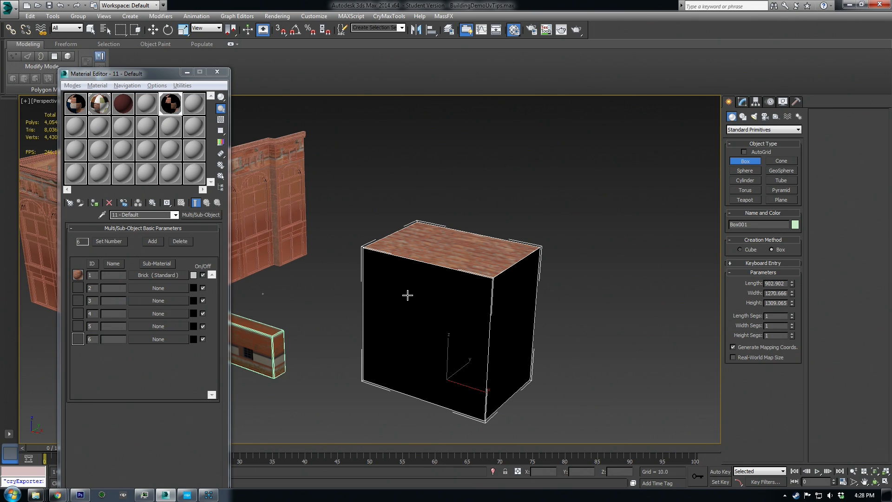
mouse_move(575, 336)
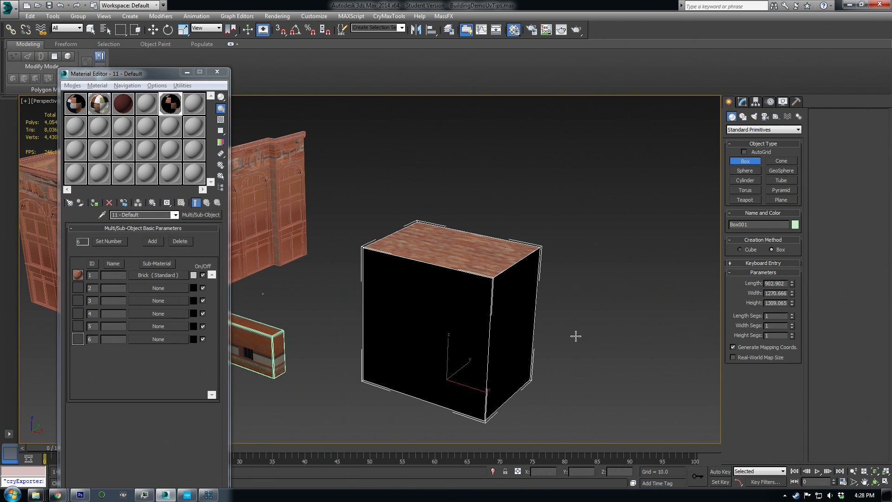
mouse_move(172, 325)
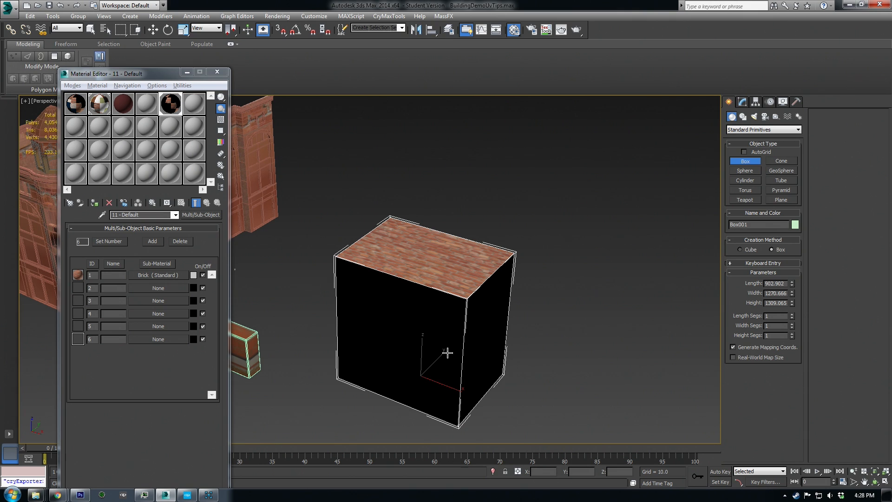
mouse_move(175, 144)
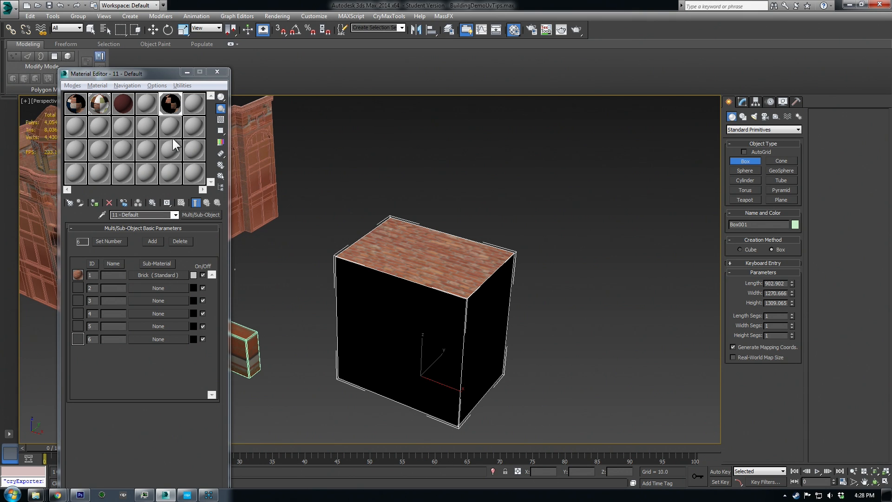
mouse_move(345, 277)
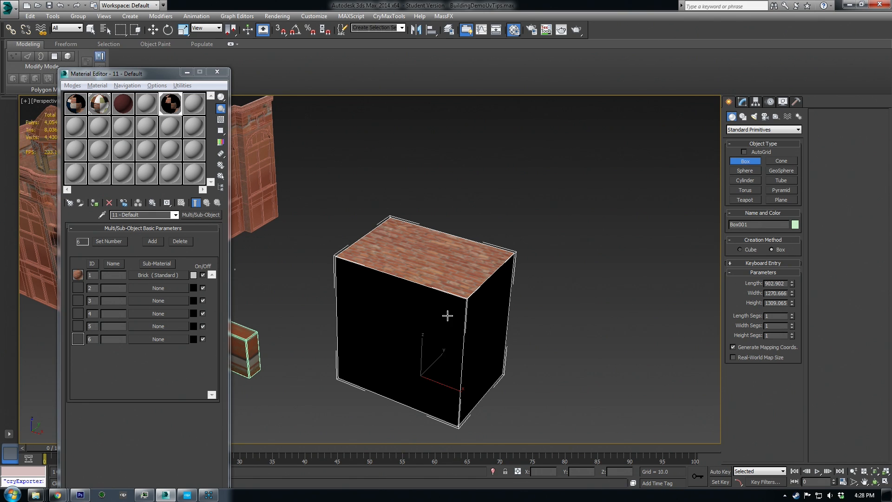
mouse_move(466, 315)
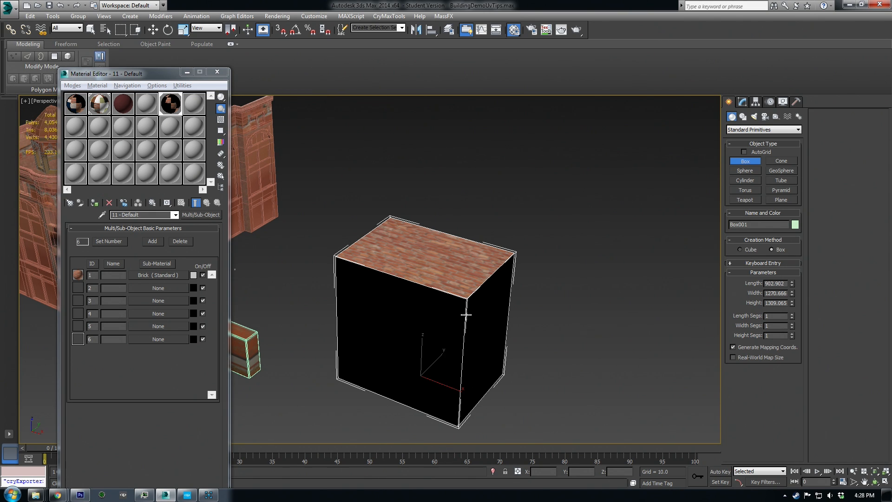
mouse_move(352, 228)
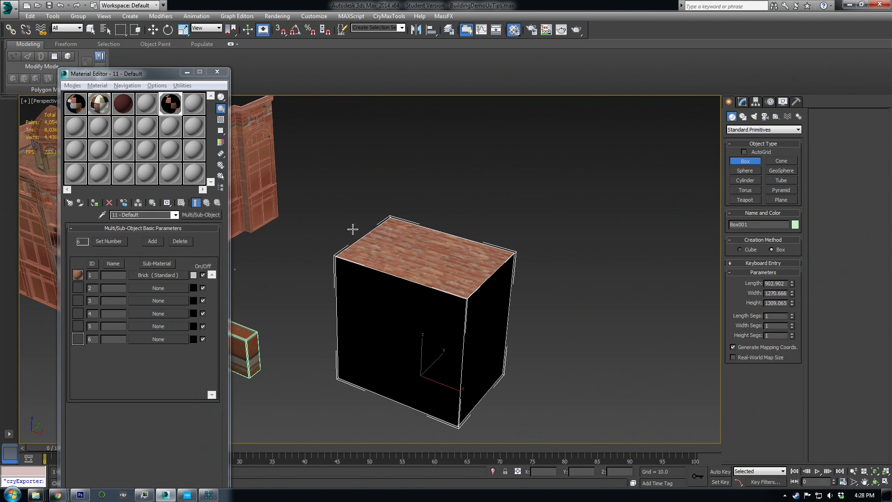
mouse_move(143, 346)
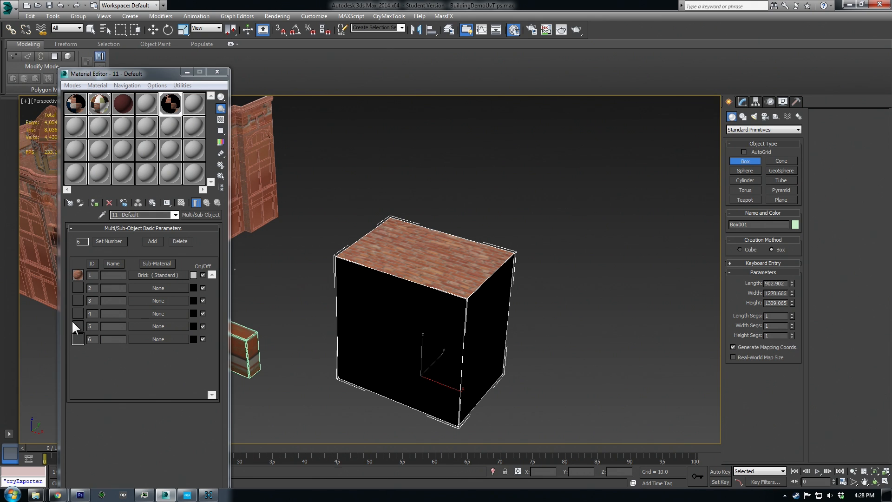
mouse_move(251, 245)
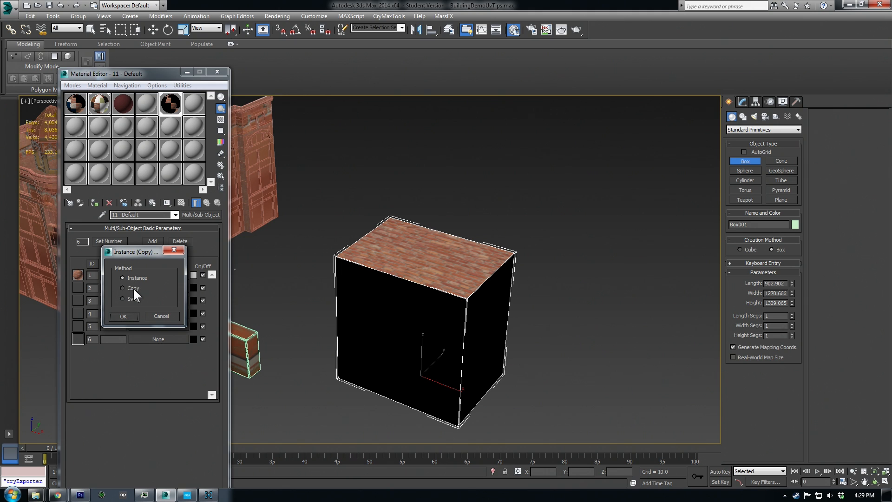
- Copy the Brick sub-material into slot 2 as an independent copy and open it
click(123, 278)
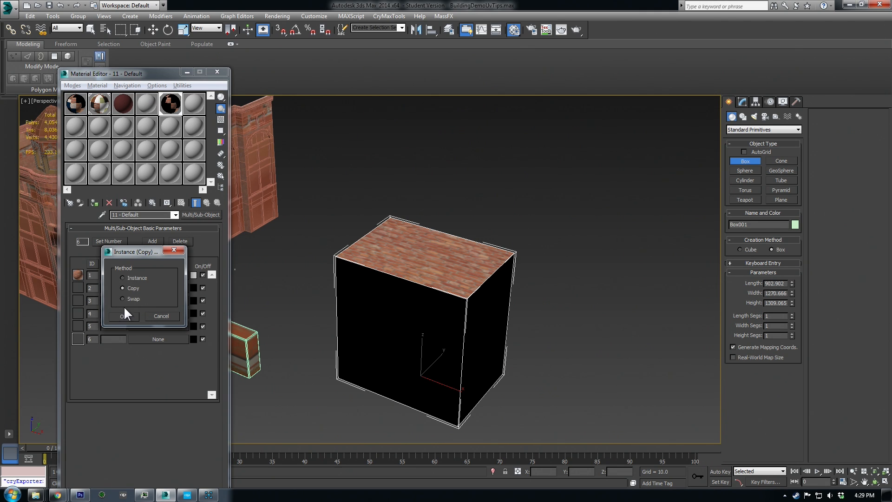
click(122, 316)
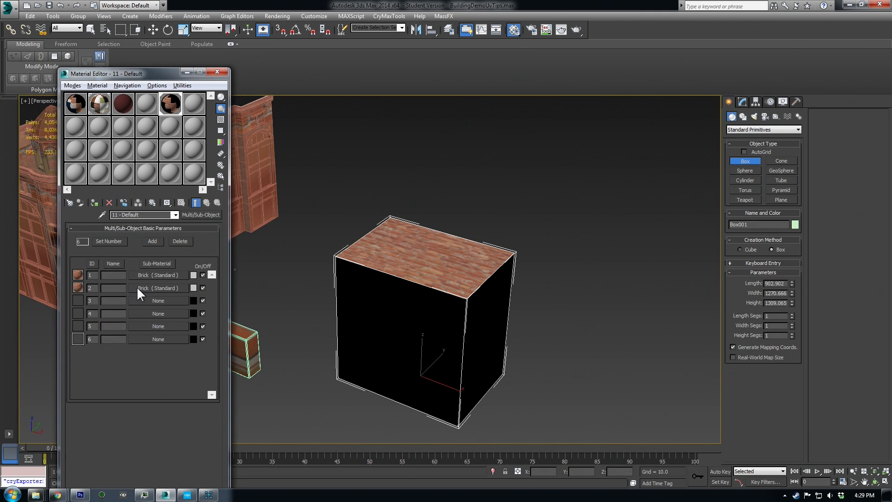
click(159, 287)
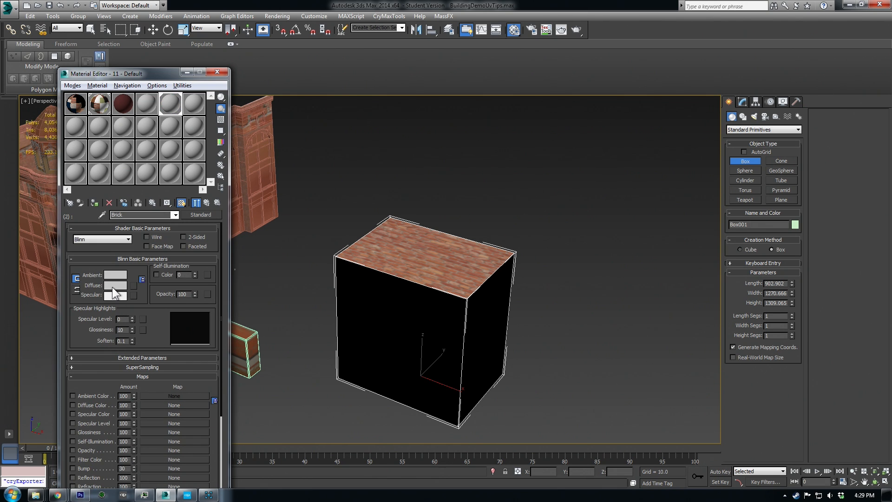
- Set the slot 2 Brick sub-material's diffuse colour to a dark blue
click(114, 284)
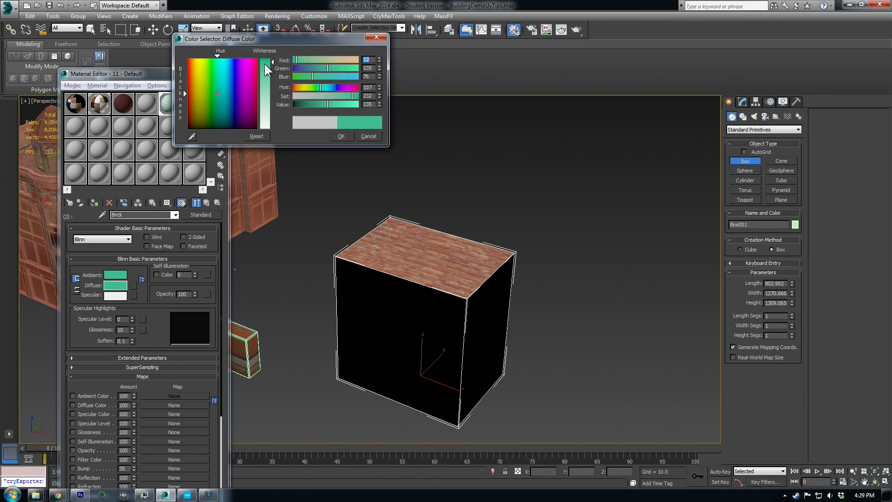
click(234, 115)
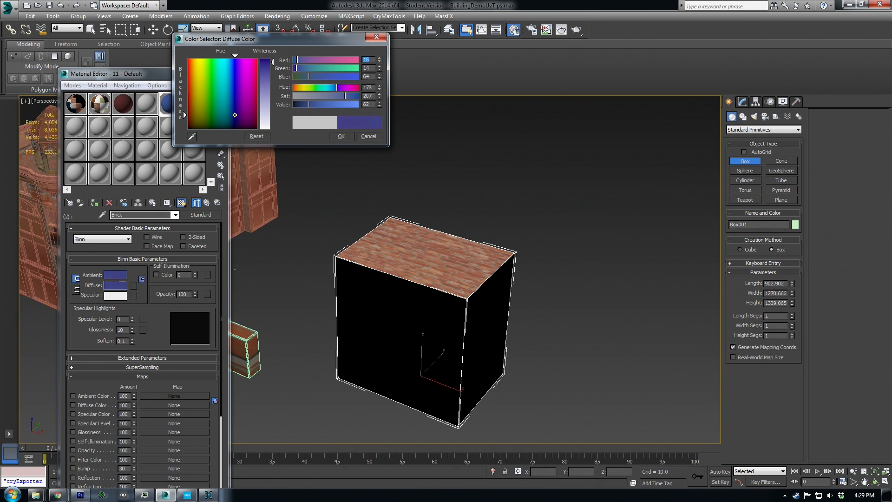
click(233, 119)
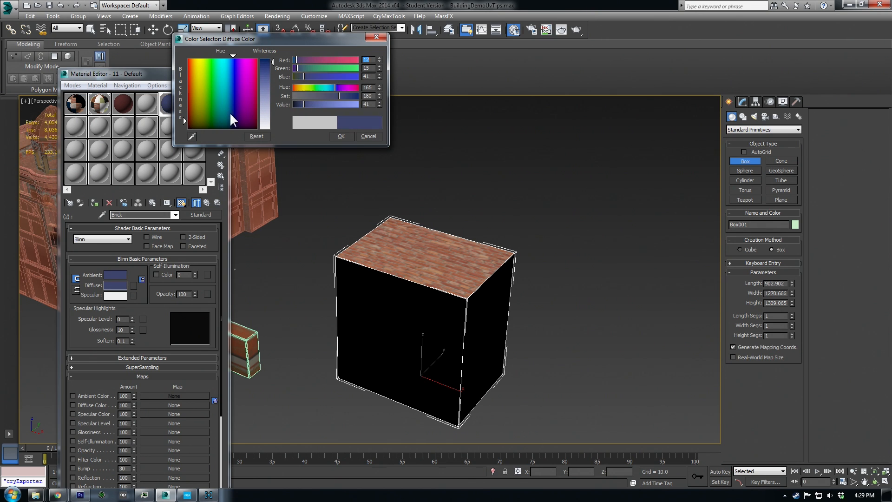
click(232, 122)
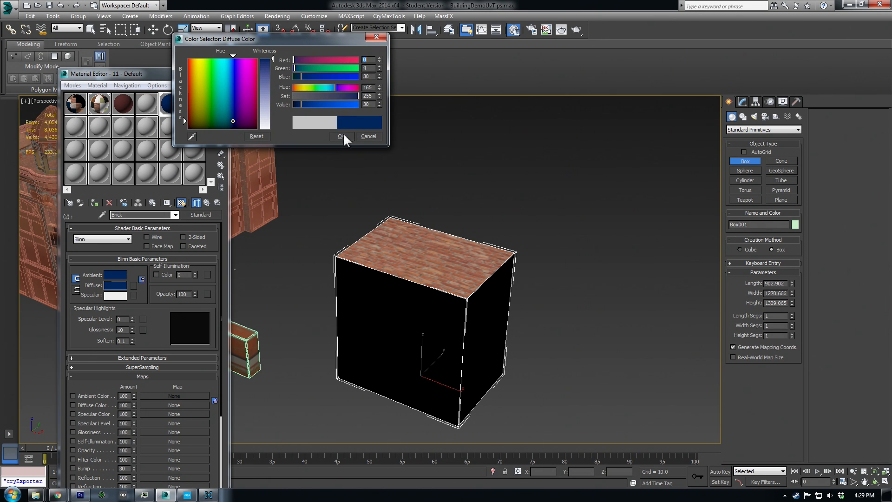
click(339, 136)
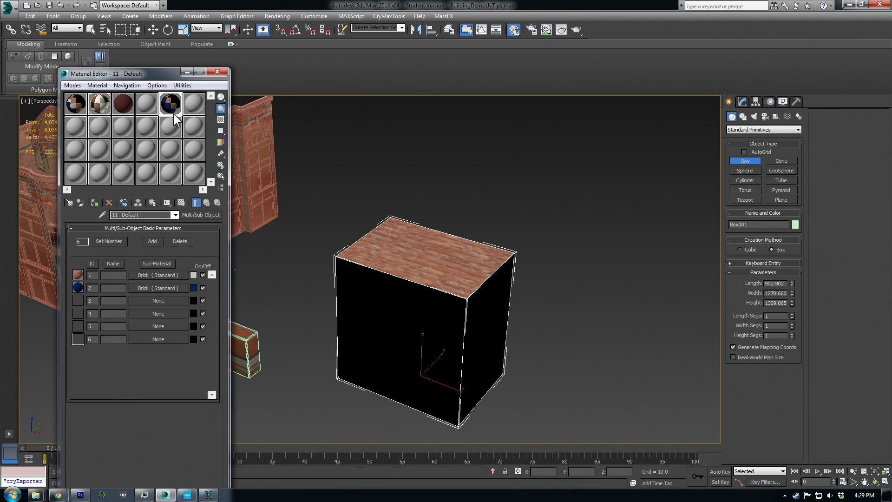
mouse_move(384, 318)
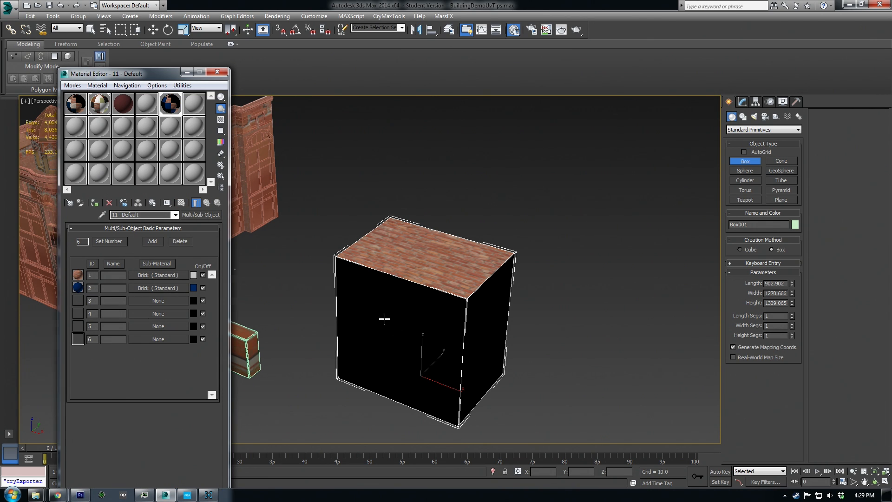
- Convert the box to an Editable Poly and select its front polygon
right_click(384, 318)
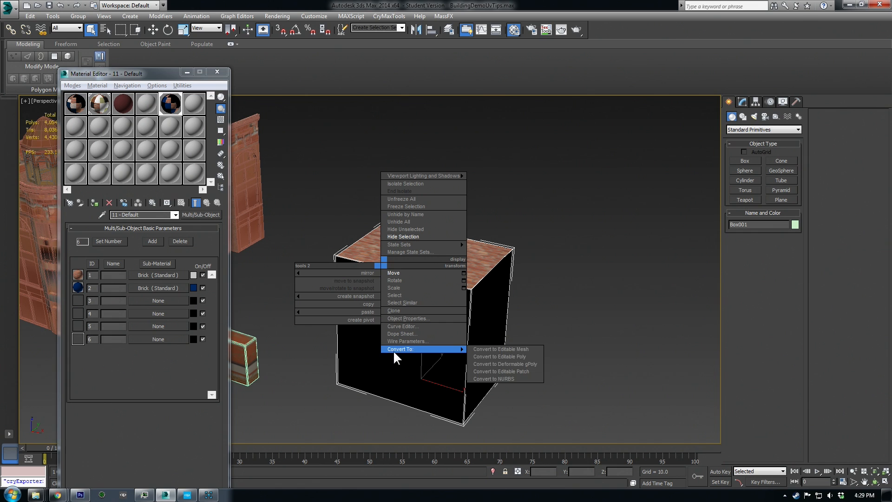
click(498, 357)
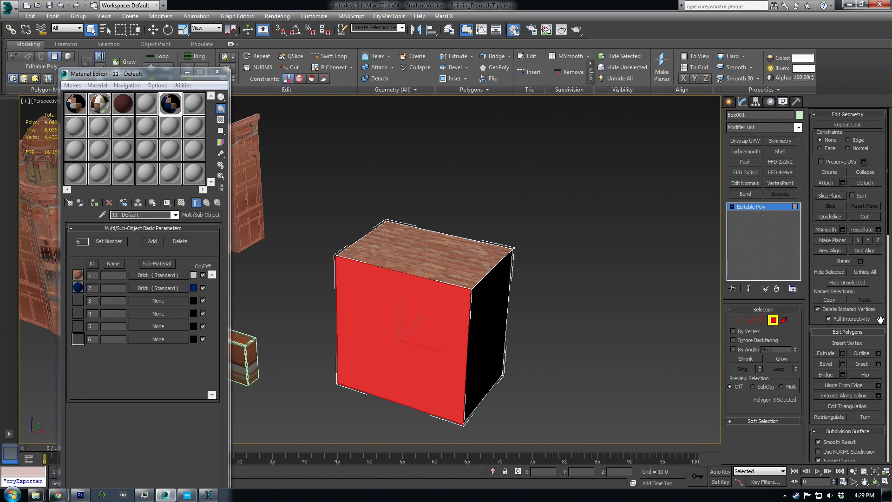
scroll(down, 3)
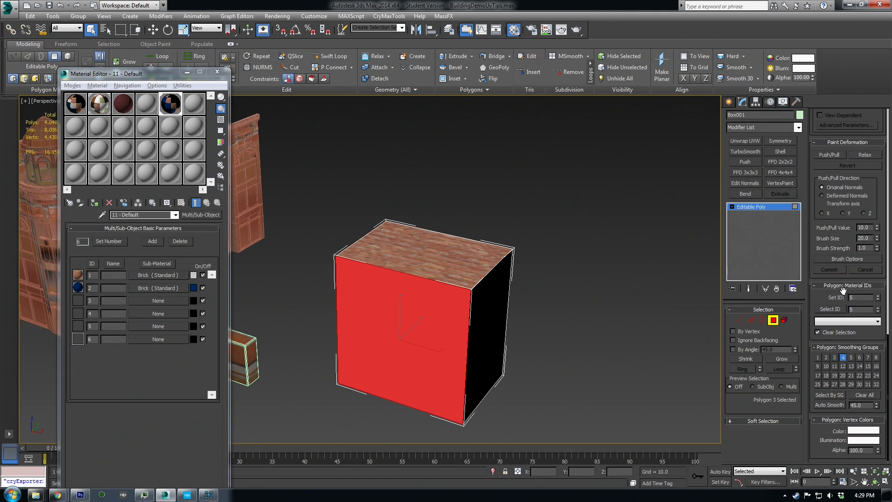
click(433, 260)
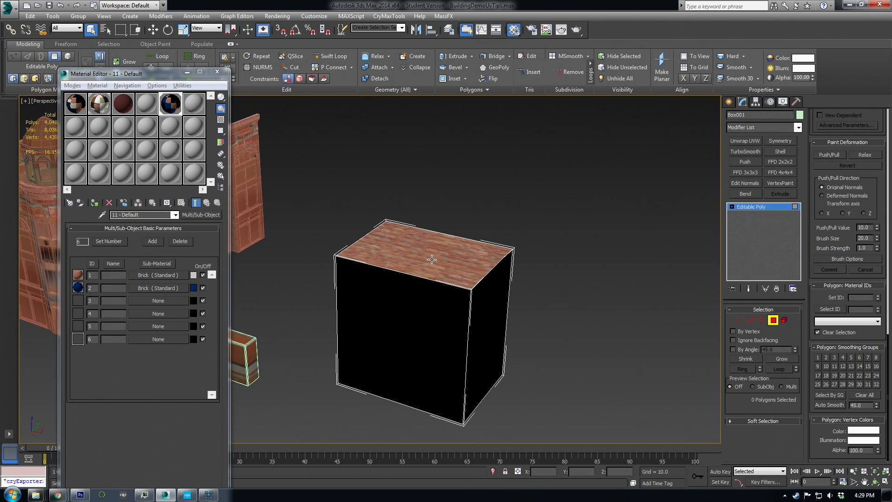
click(432, 259)
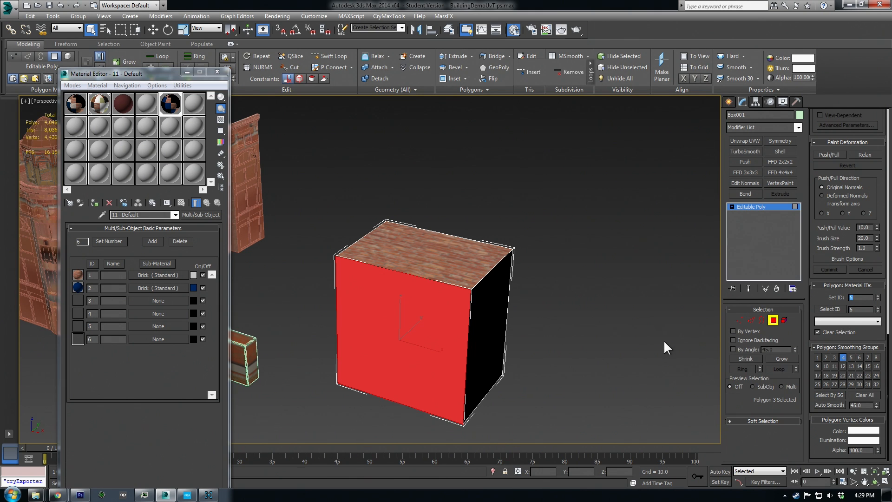
click(628, 332)
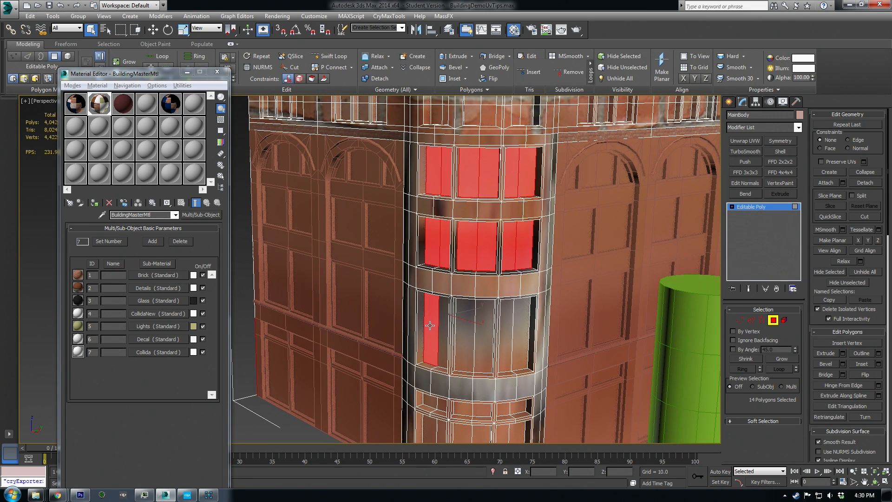
- Add the upper and lower corner window panes to the selection, then open the Details sub-material
click(510, 331)
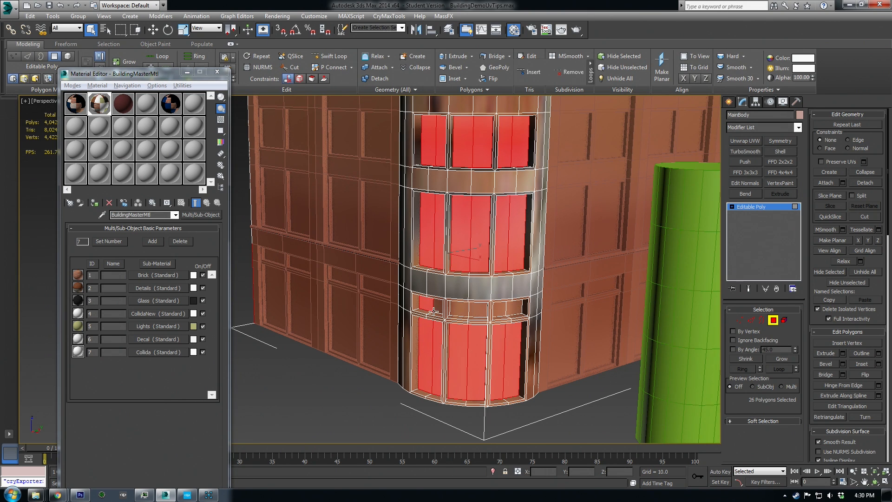
click(506, 309)
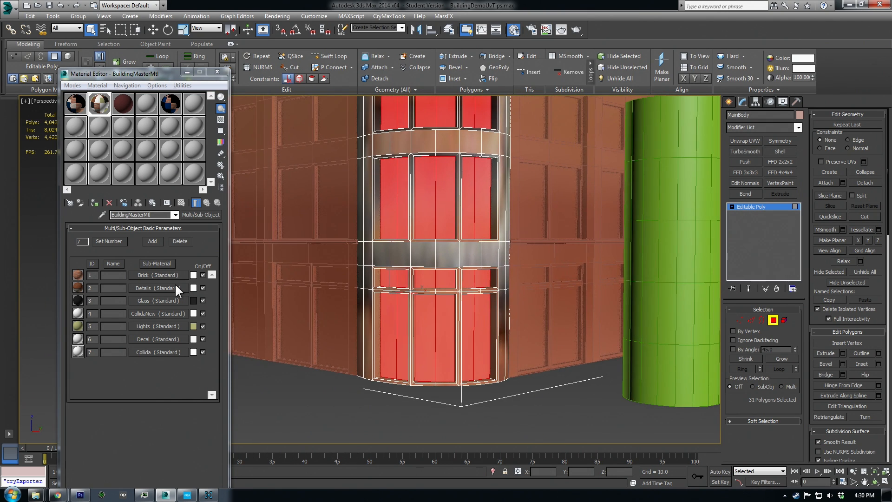
double_click(153, 287)
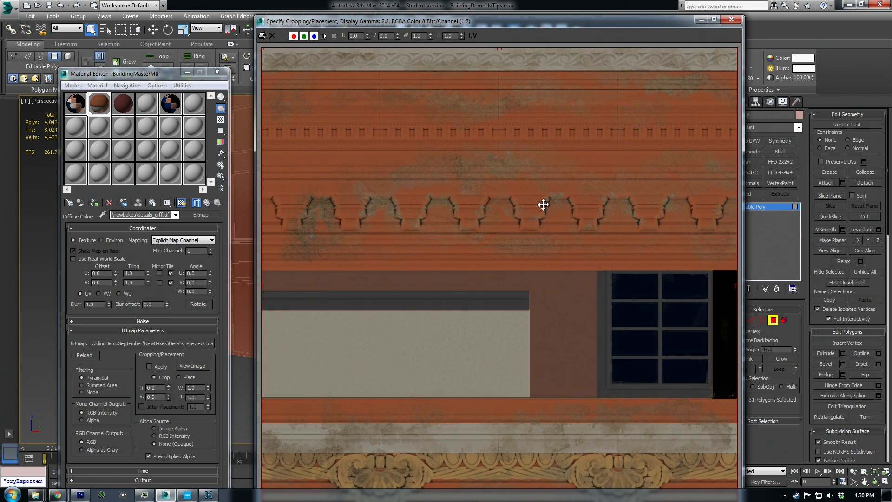
mouse_move(268, 302)
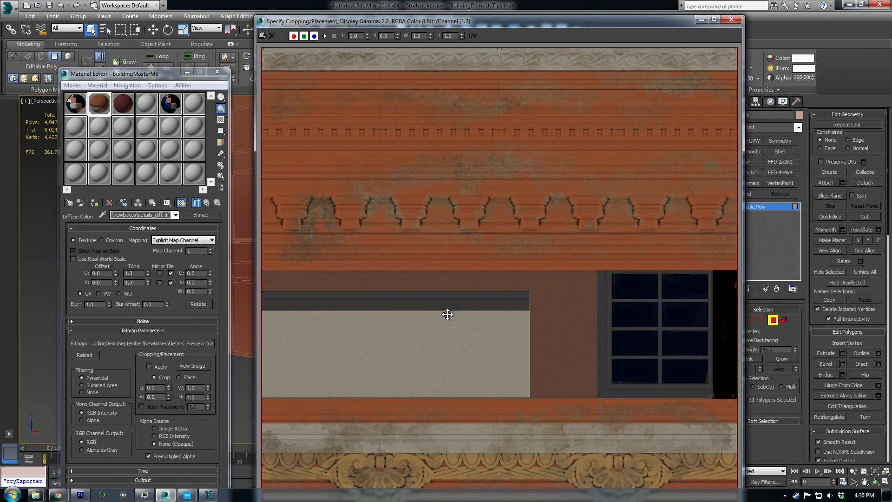
mouse_move(302, 304)
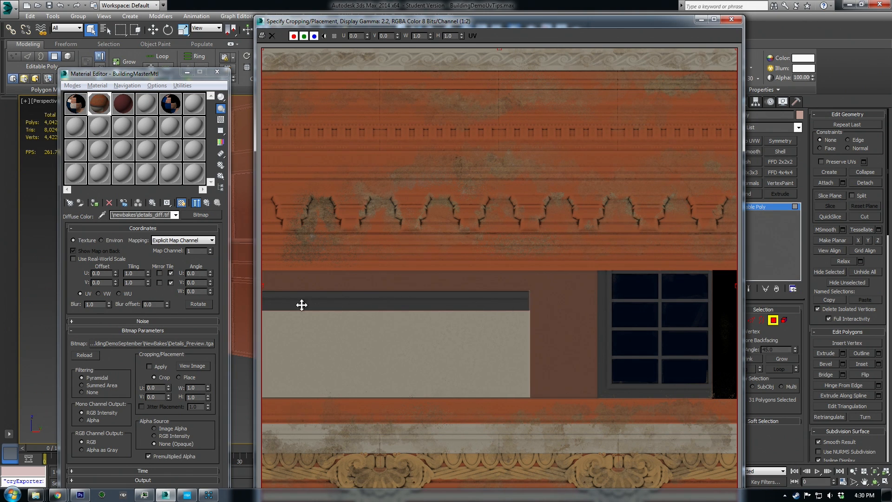
mouse_move(765, 67)
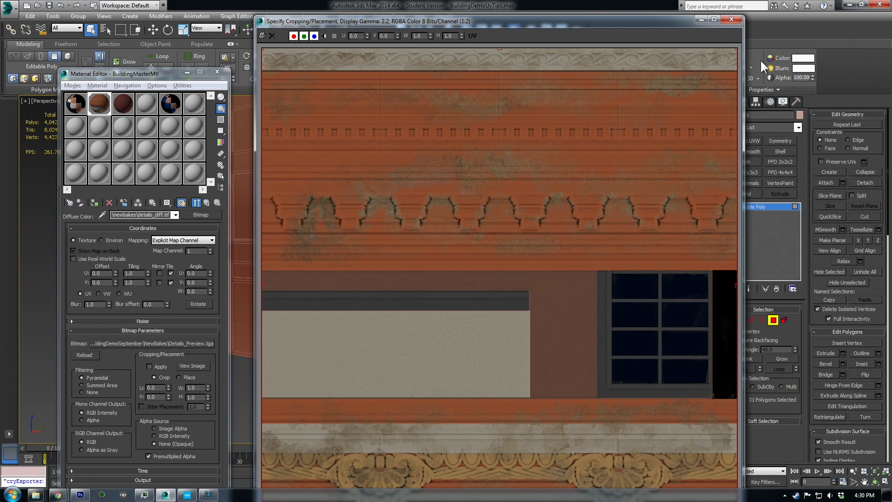
- Close the Details texture preview window
click(730, 19)
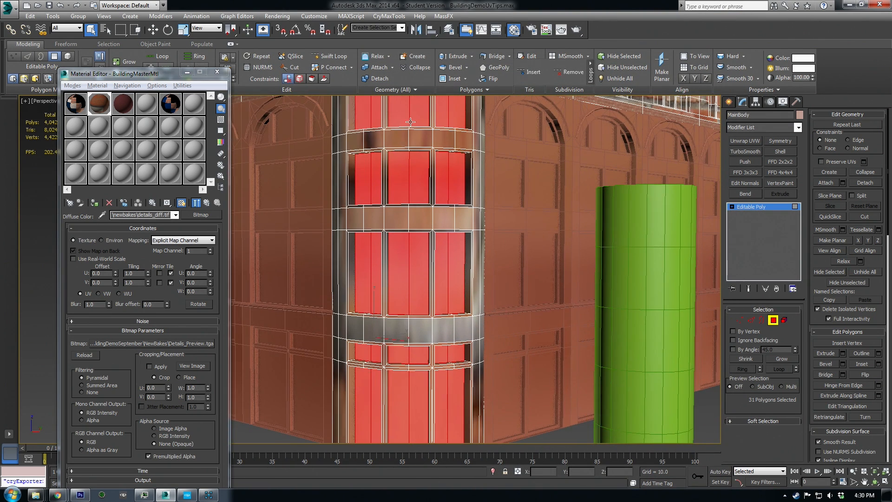
- Select the tower window polygons and assign them material ID 2
scroll(down, 3)
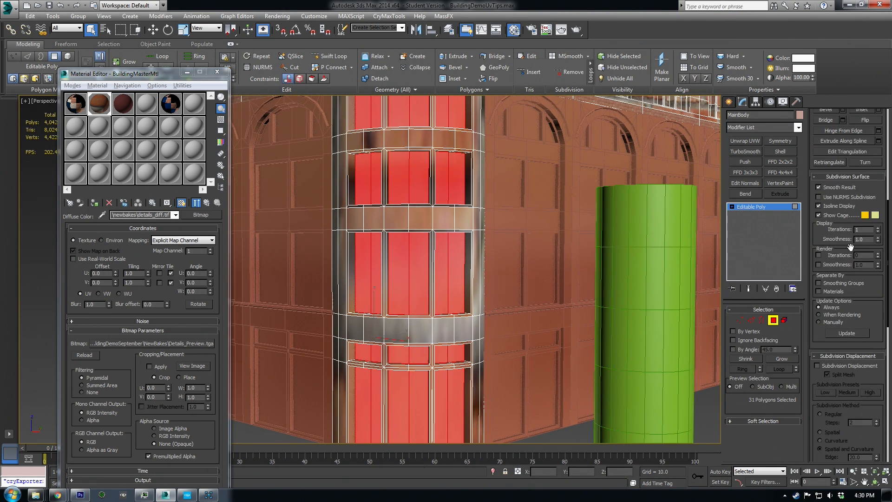
click(781, 358)
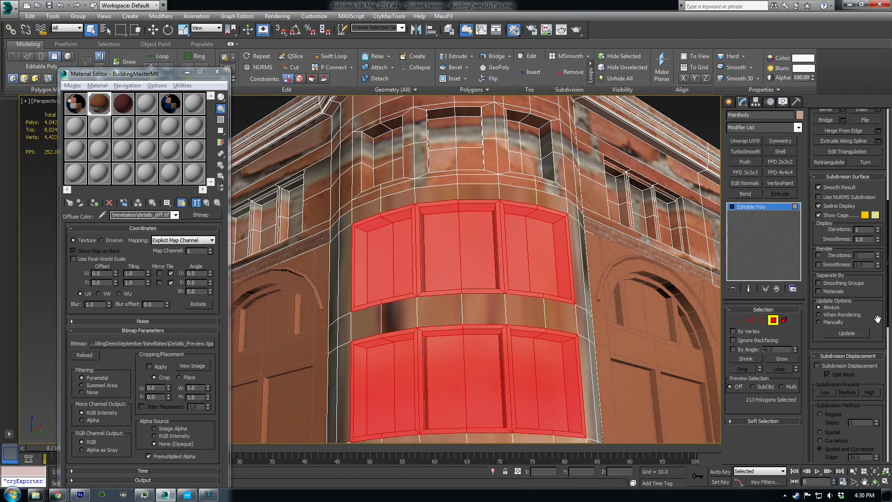
scroll(down, 3)
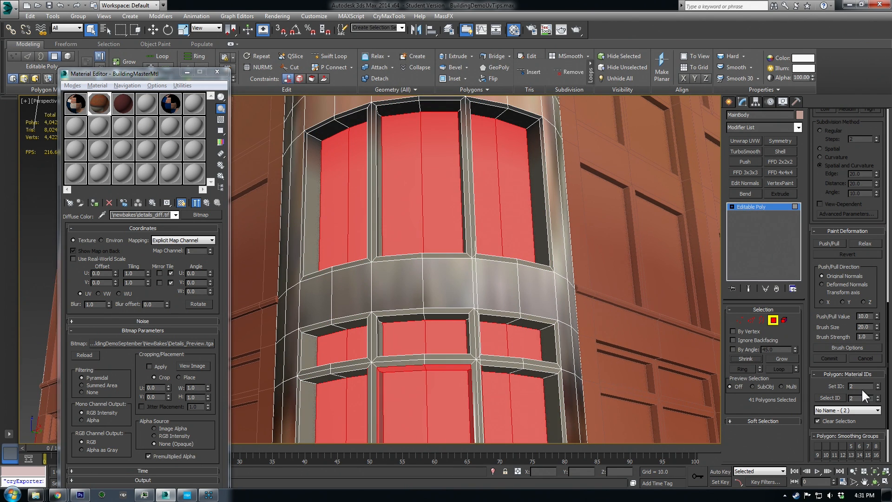
click(874, 396)
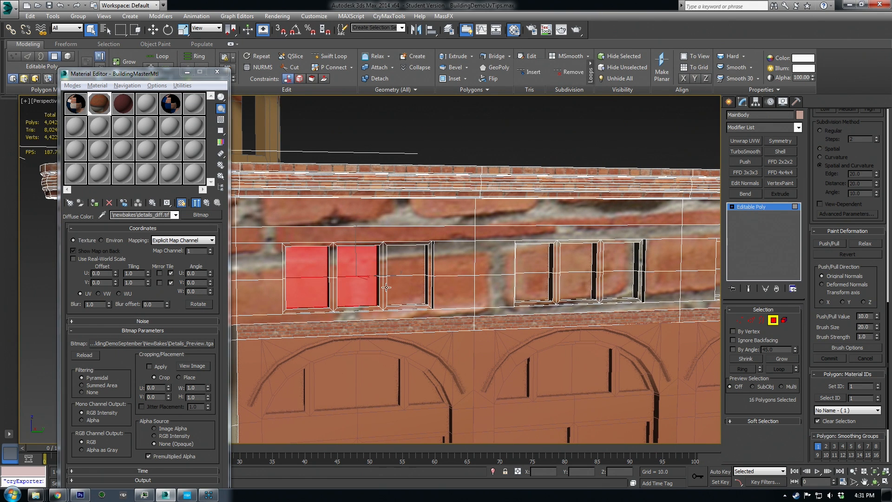
- Add the third and next small upper-floor window panes to the face selection
click(580, 284)
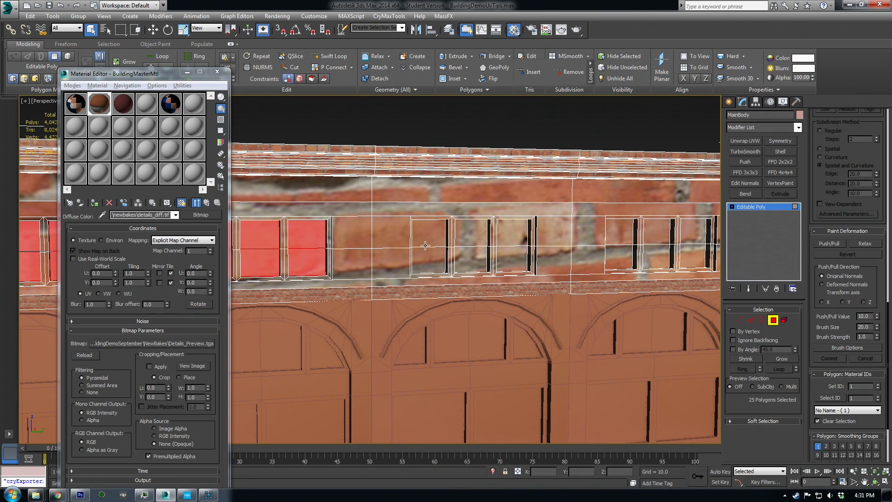
click(509, 246)
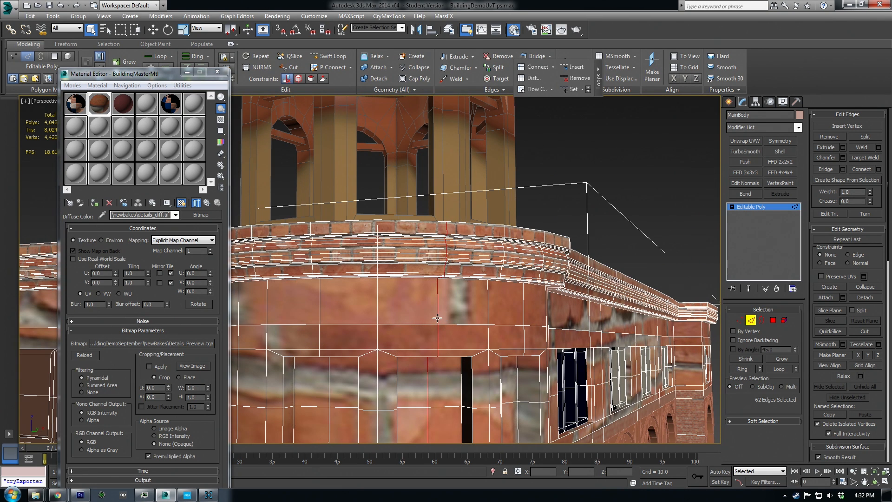
mouse_move(457, 245)
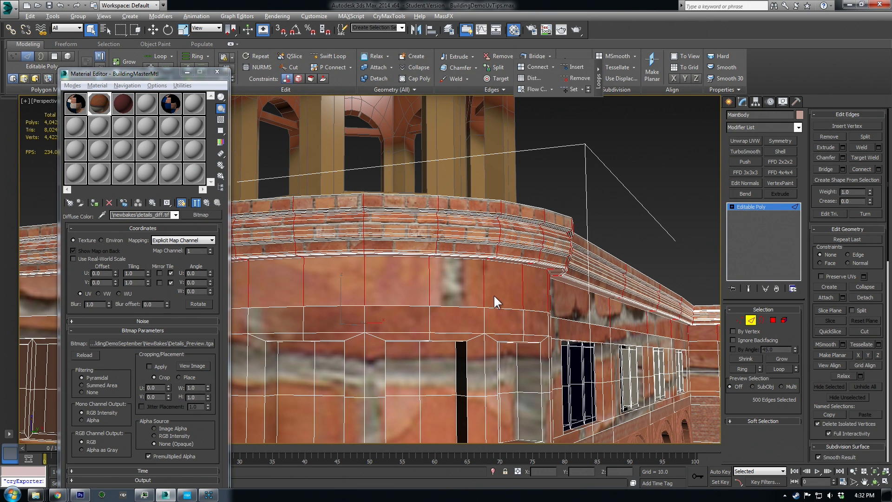
mouse_move(772, 325)
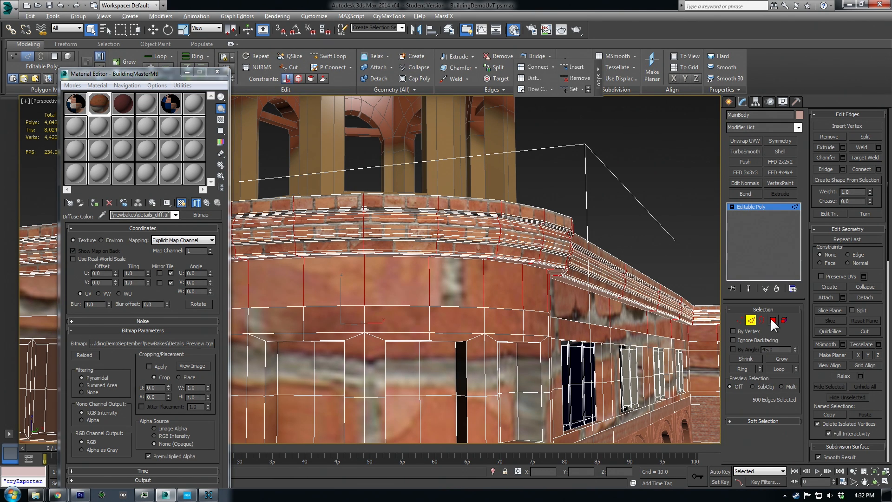
- Switch to polygon level, then exit back to whole-object editing
click(770, 320)
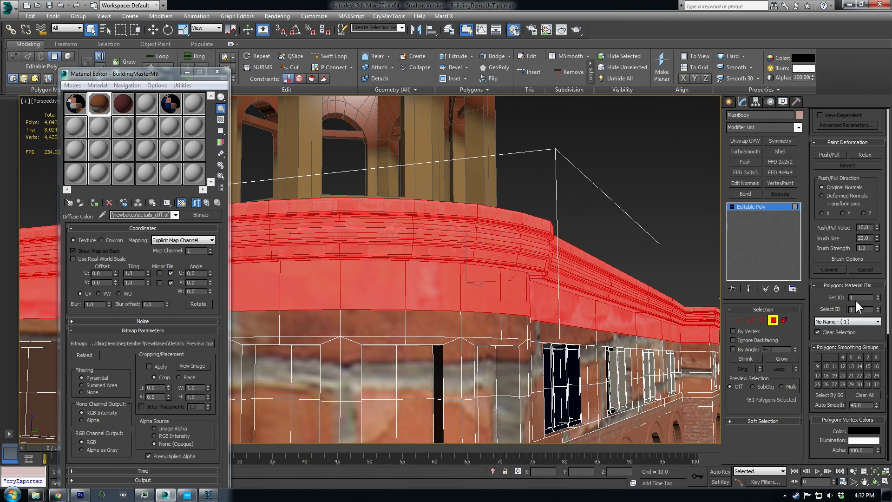
click(876, 294)
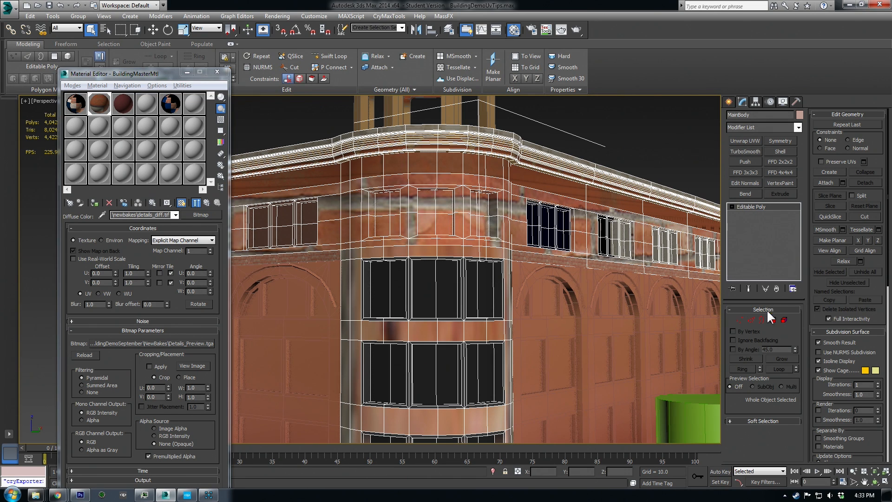
mouse_move(773, 338)
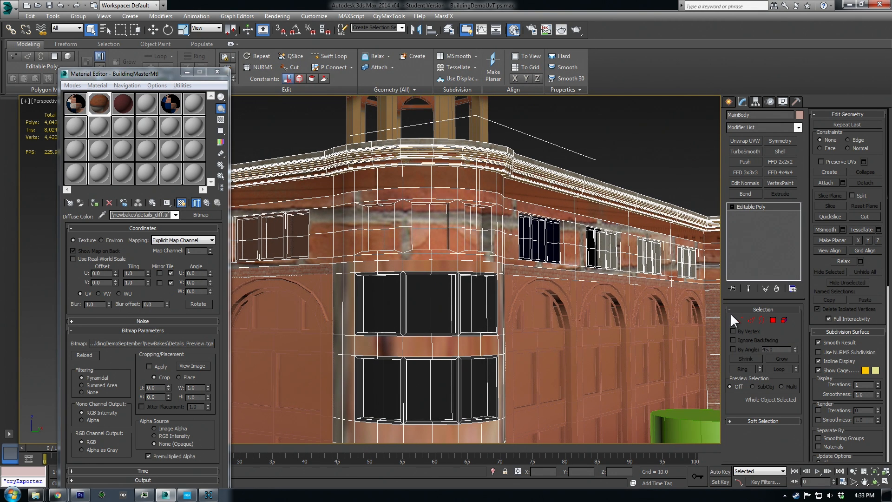
- Isolate the rounded corner tower with Hide Unselected in Polygon mode, leaving 1,292 polygons
click(772, 320)
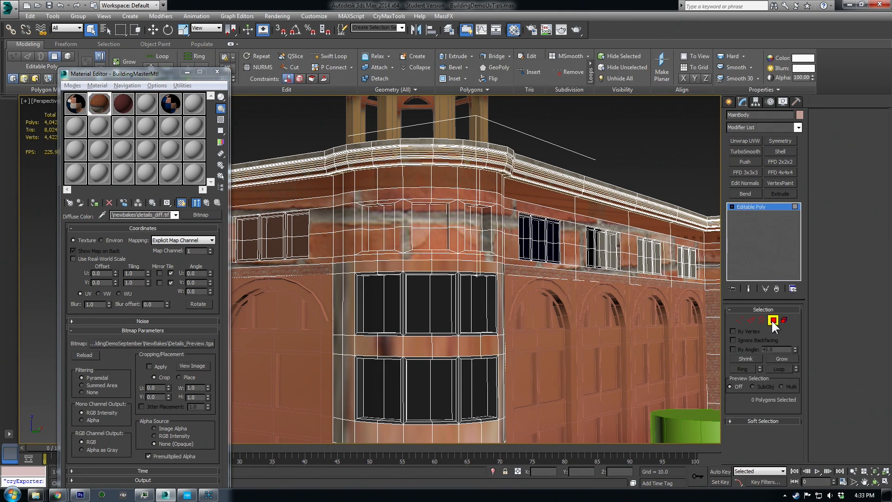
click(771, 320)
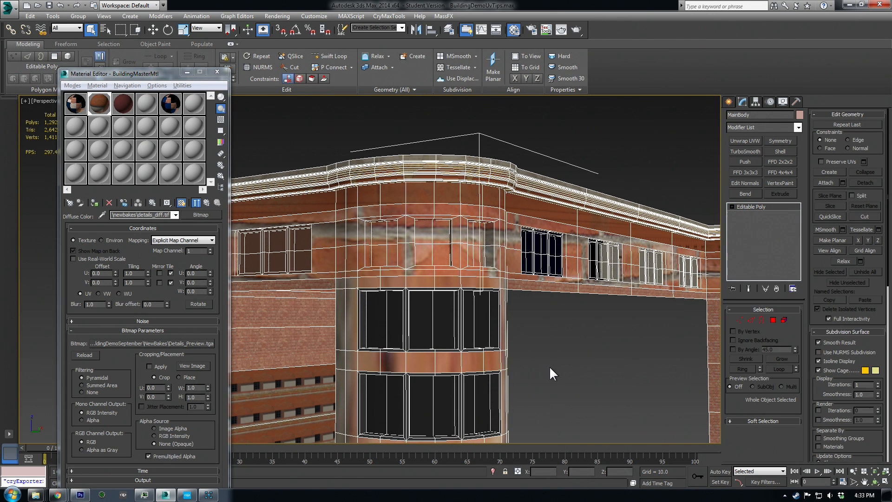
mouse_move(752, 147)
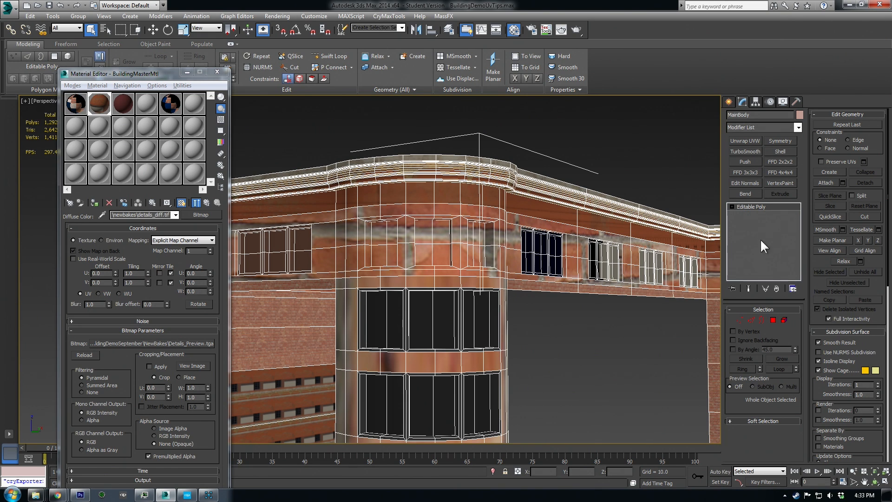
mouse_move(733, 208)
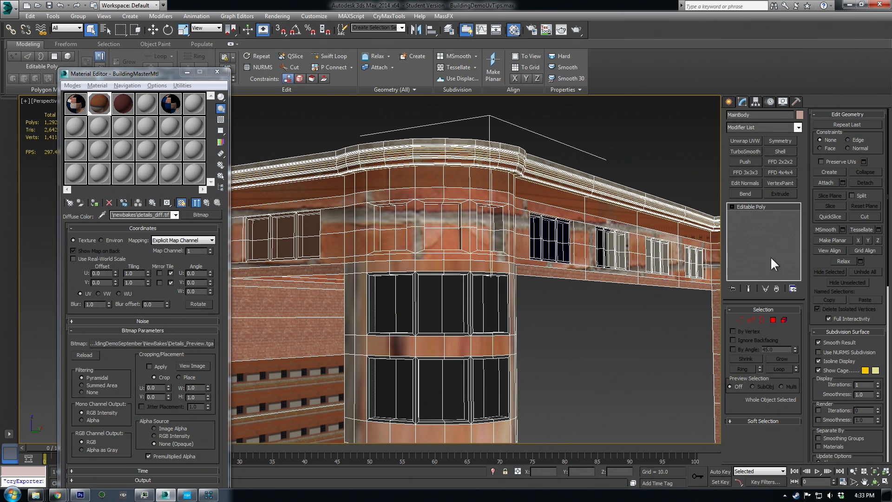
- Apply an Unwrap UVW modifier to the building and open its UV editor
click(745, 140)
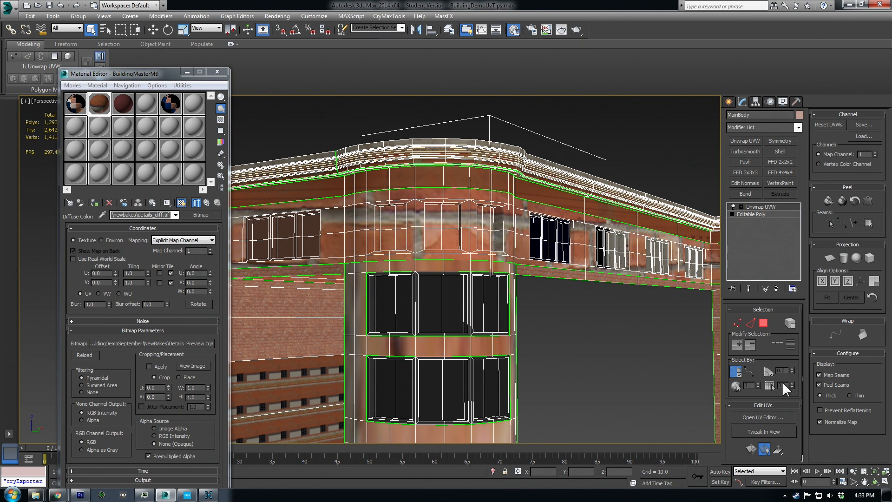
click(761, 416)
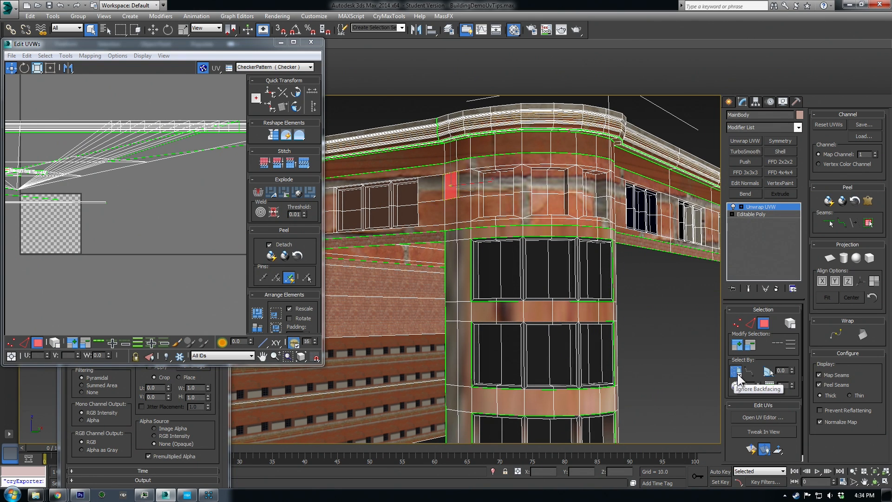
mouse_move(759, 398)
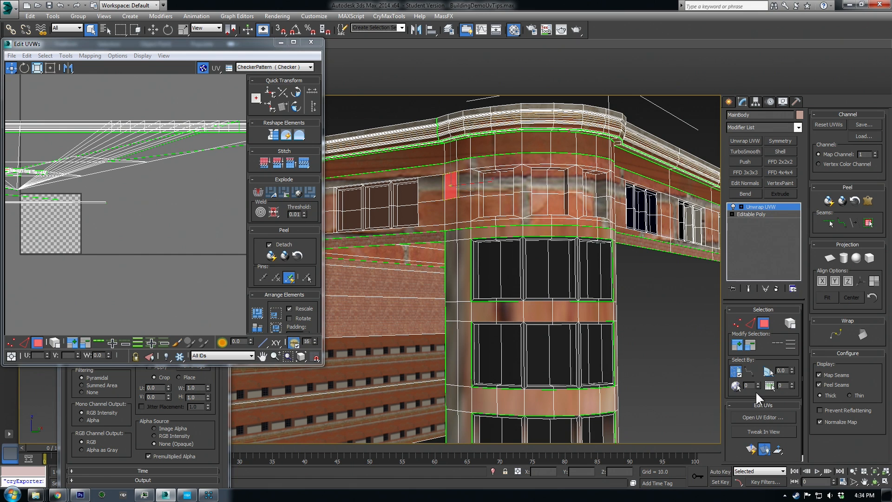
mouse_move(708, 422)
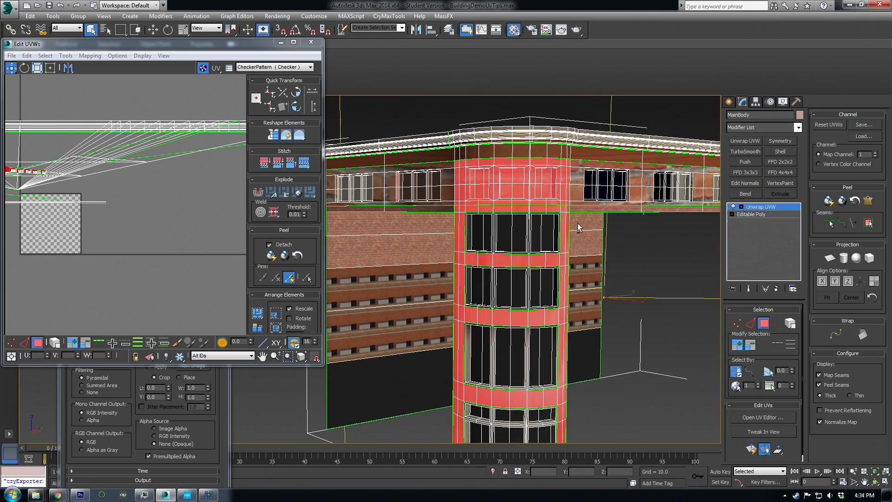
mouse_move(843, 257)
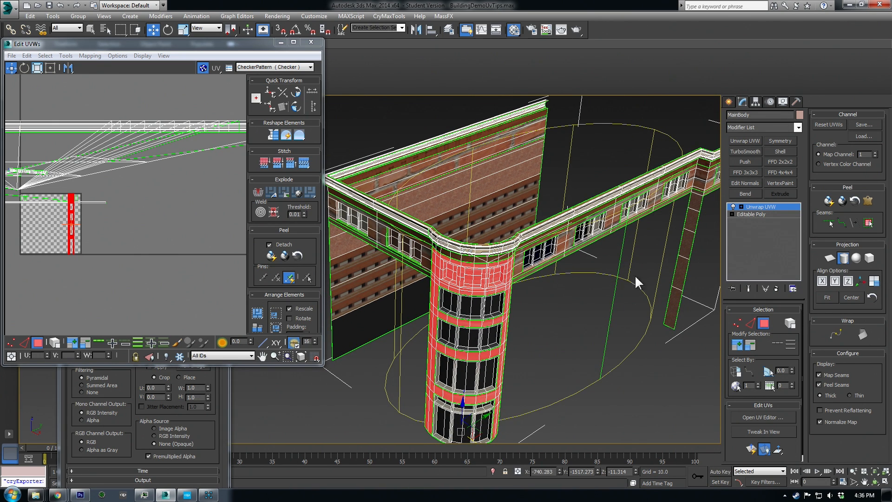
mouse_move(821, 323)
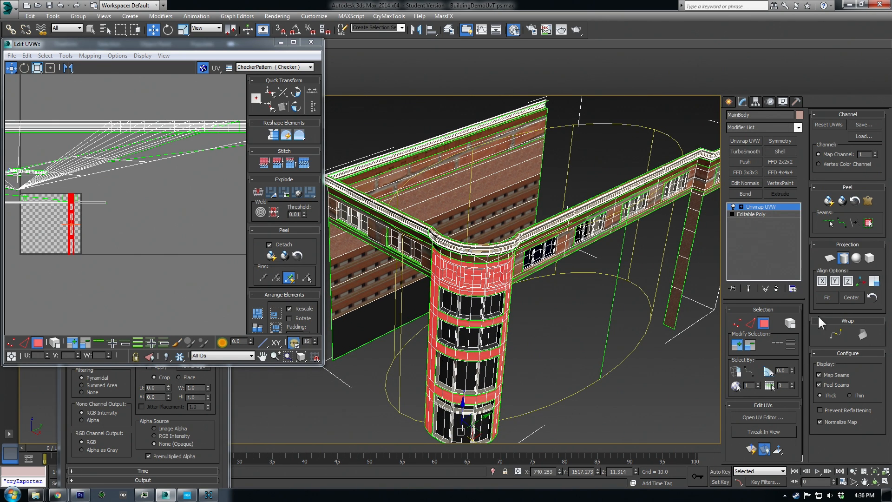
mouse_move(491, 374)
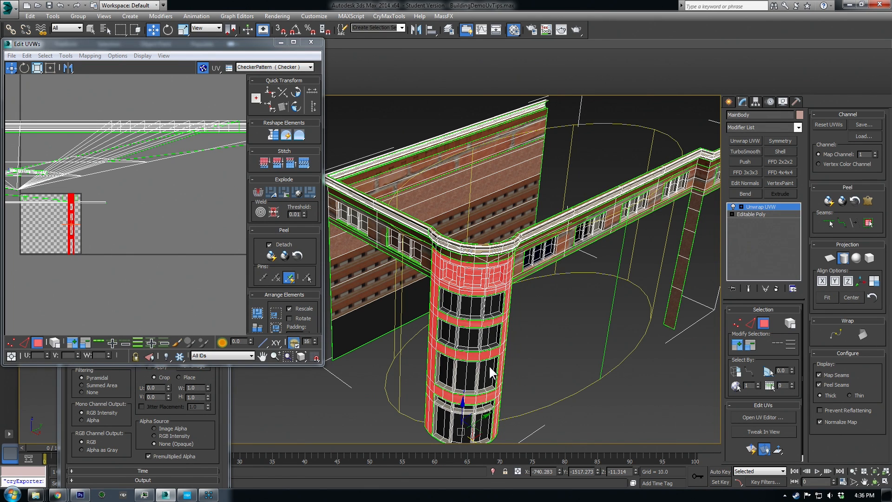
mouse_move(451, 451)
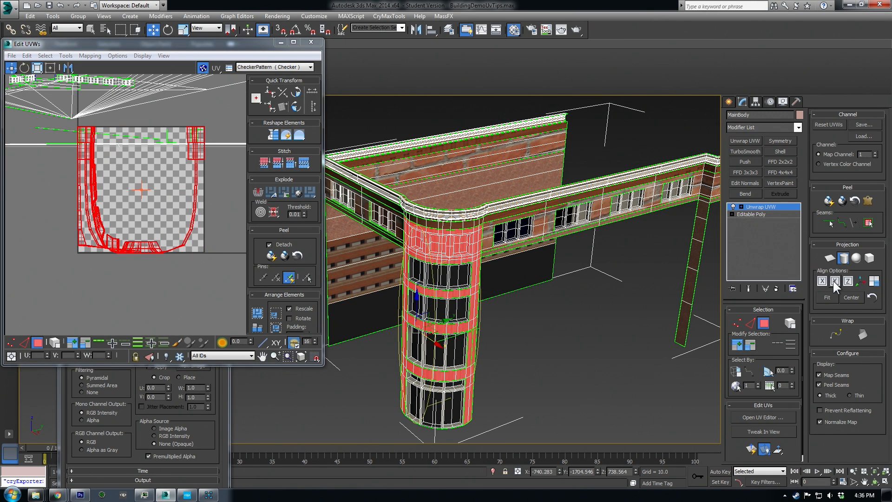
- Align the cylindrical projection of the tower's band and pillar faces to the Y axis
click(834, 280)
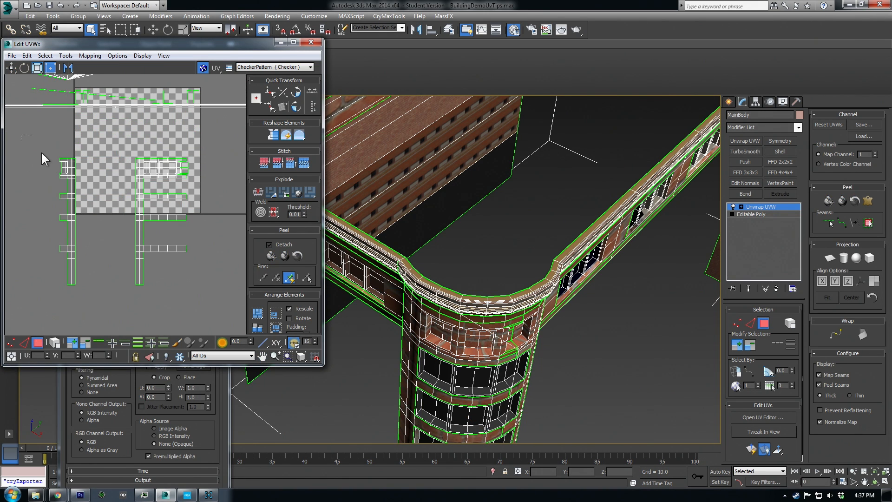
- Move the tower pillar and band strips together and select their shared border vertices
click(66, 222)
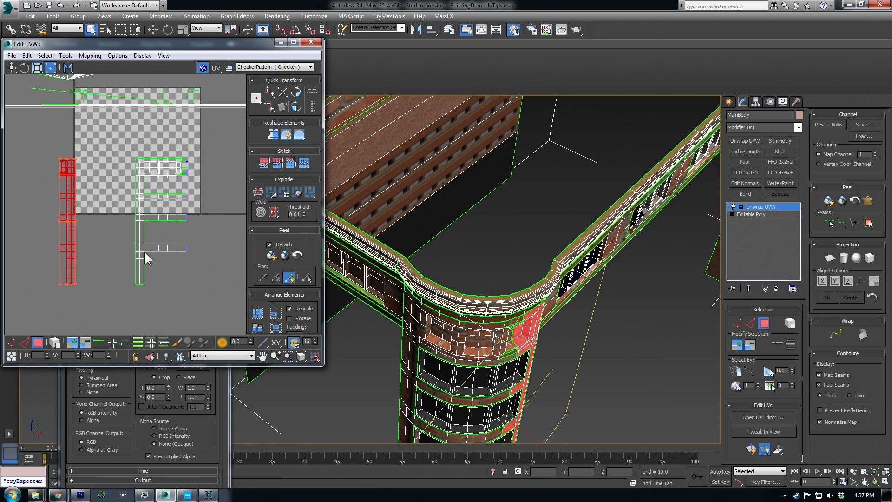
mouse_move(83, 182)
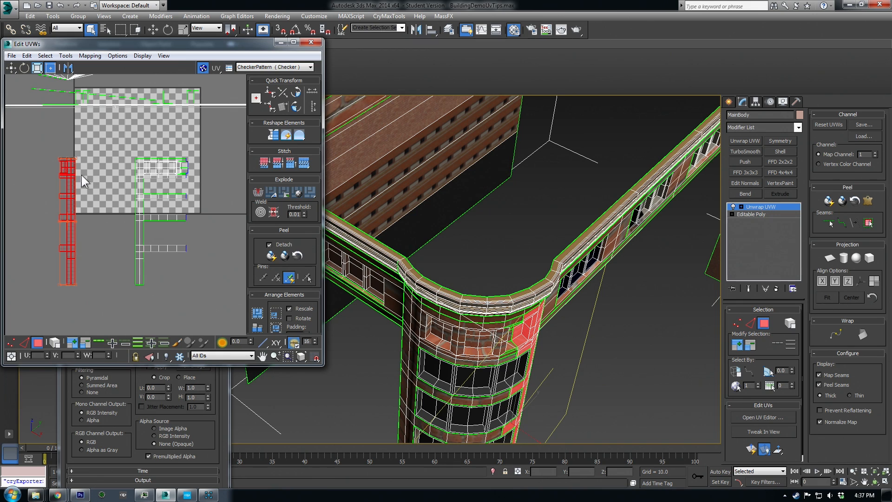
mouse_move(64, 190)
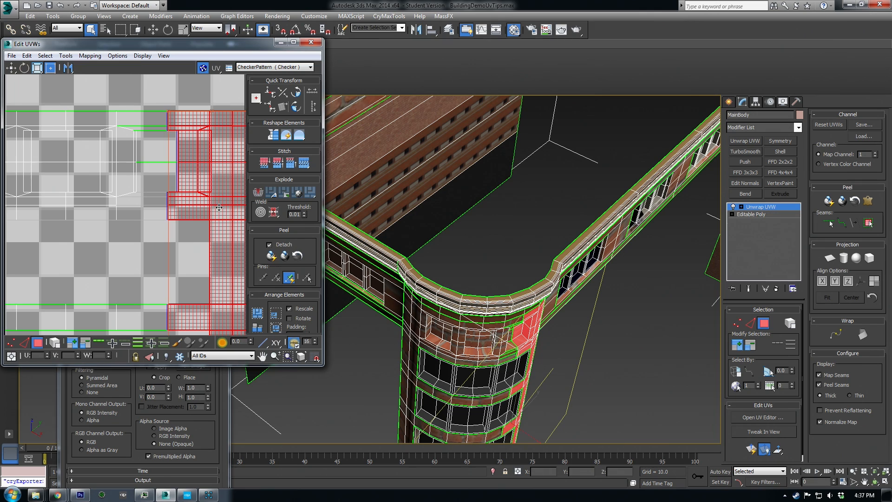
click(84, 343)
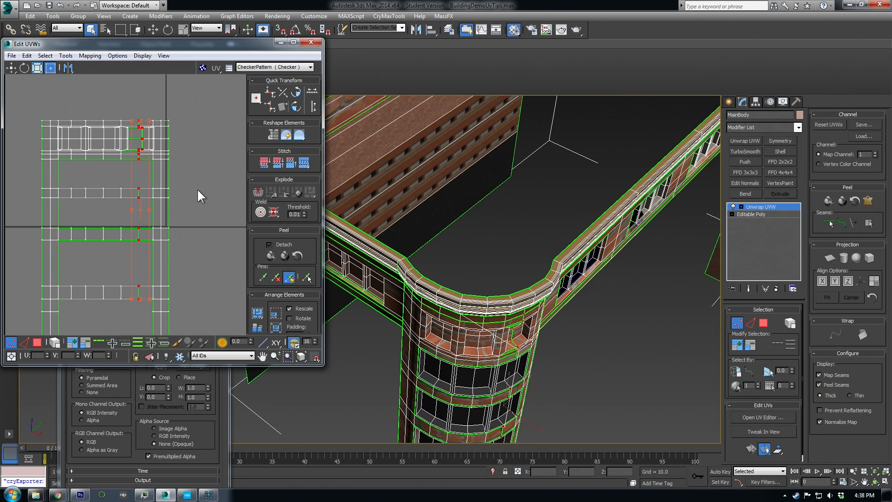
mouse_move(161, 139)
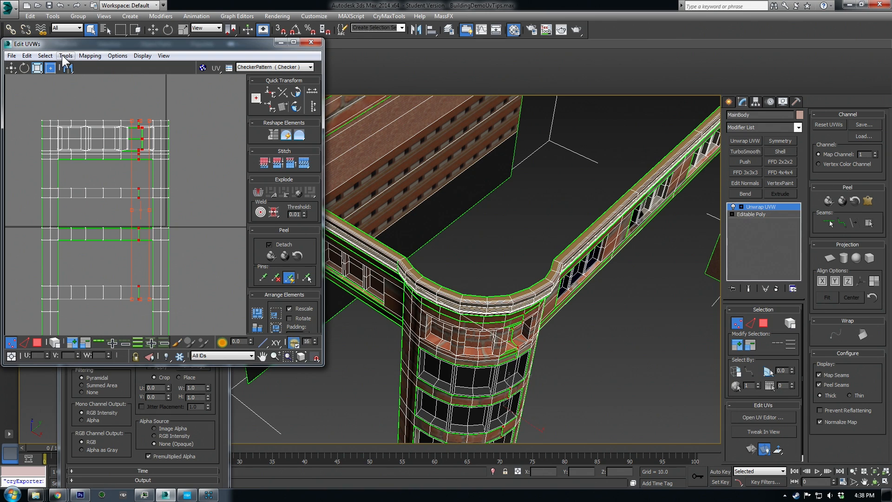
click(65, 55)
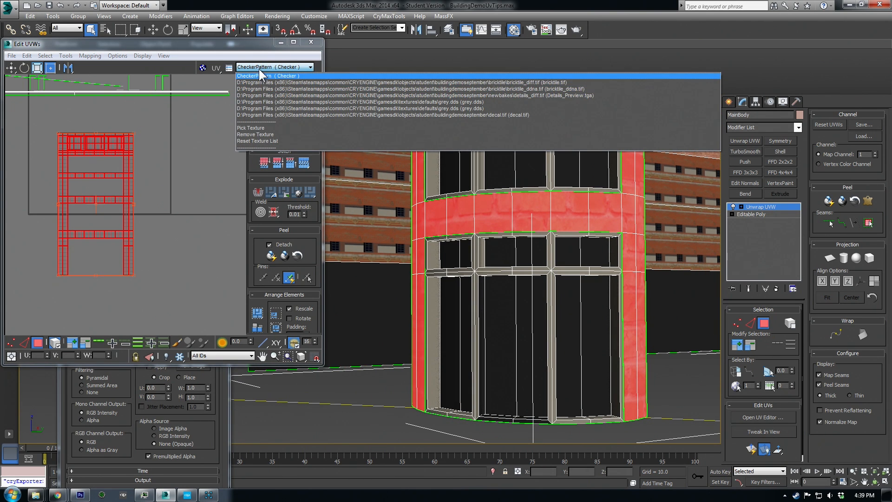
- Preview the CheckerPattern on the tower, then switch the preview to a brick texture
click(268, 75)
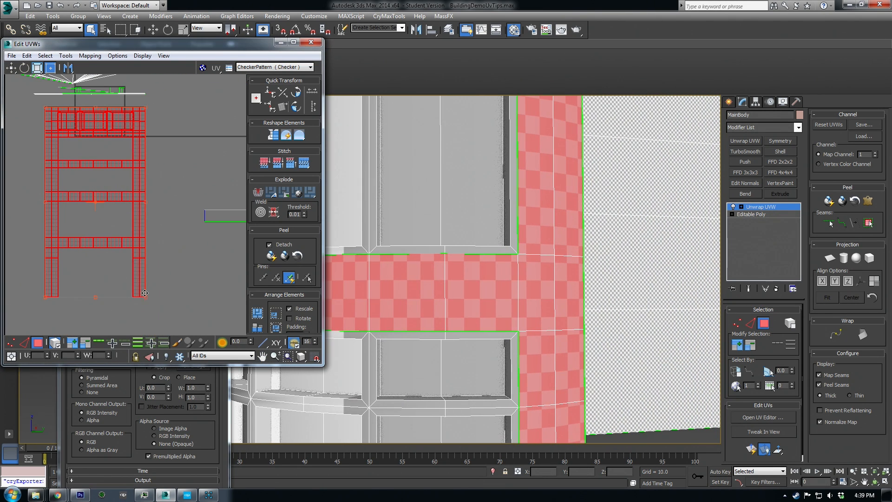
mouse_move(144, 297)
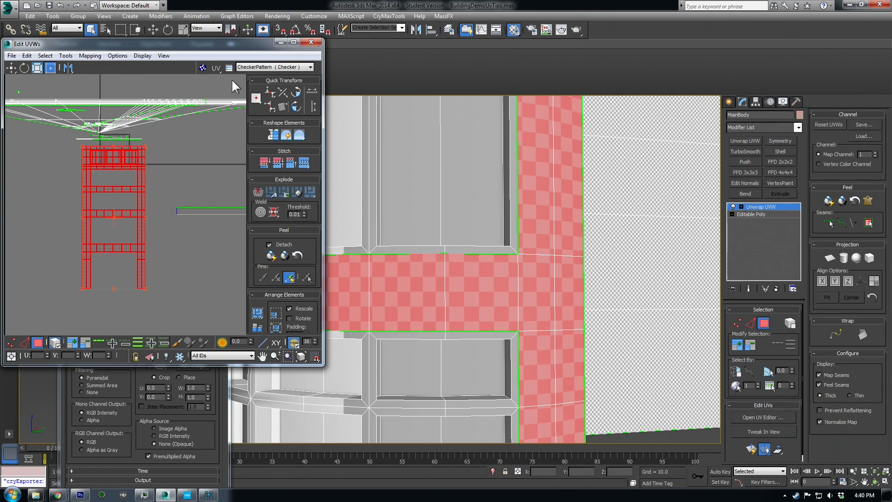
click(314, 67)
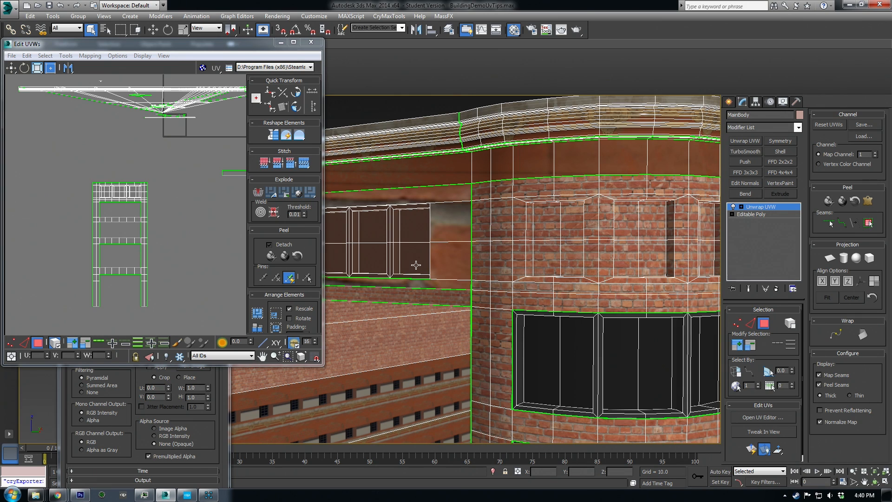
mouse_move(607, 227)
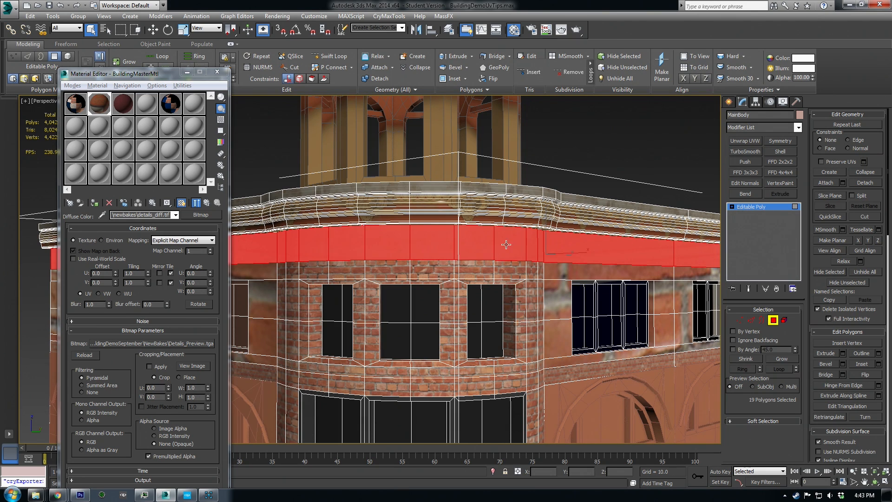
- Add a new Unwrap UVW modifier and unfold the frieze faces with Unfold Mapping
click(743, 140)
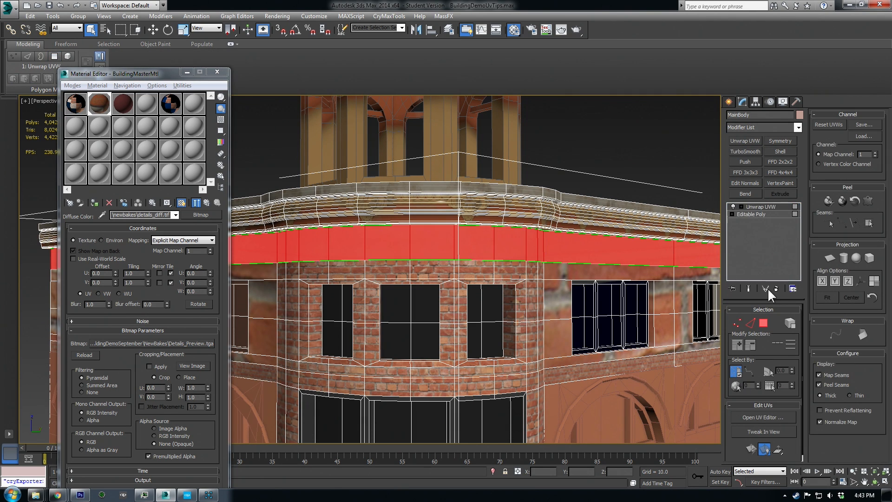
click(762, 417)
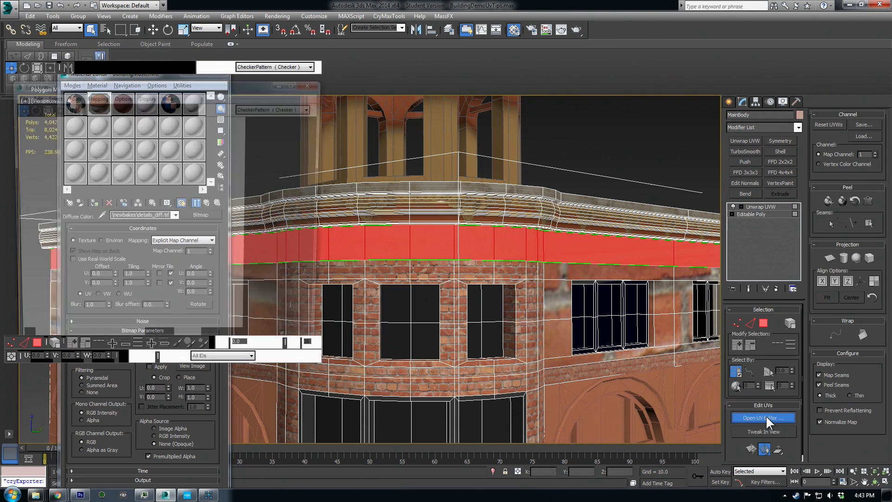
click(763, 417)
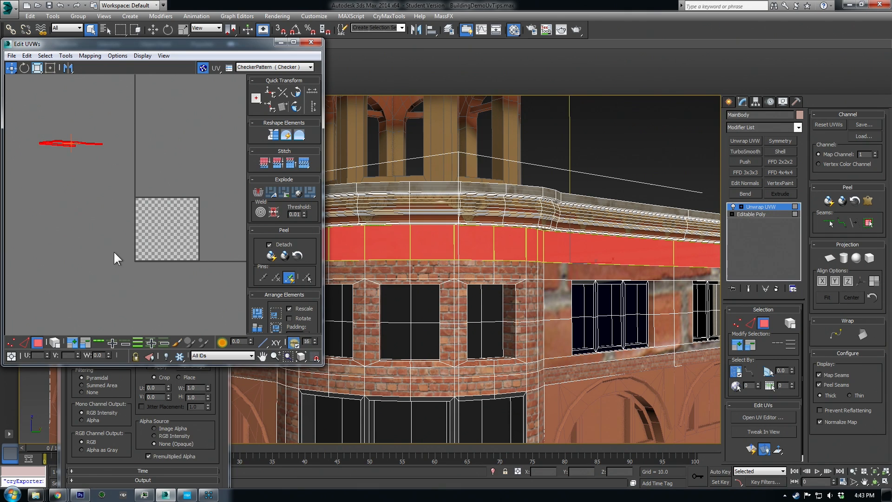
mouse_move(192, 244)
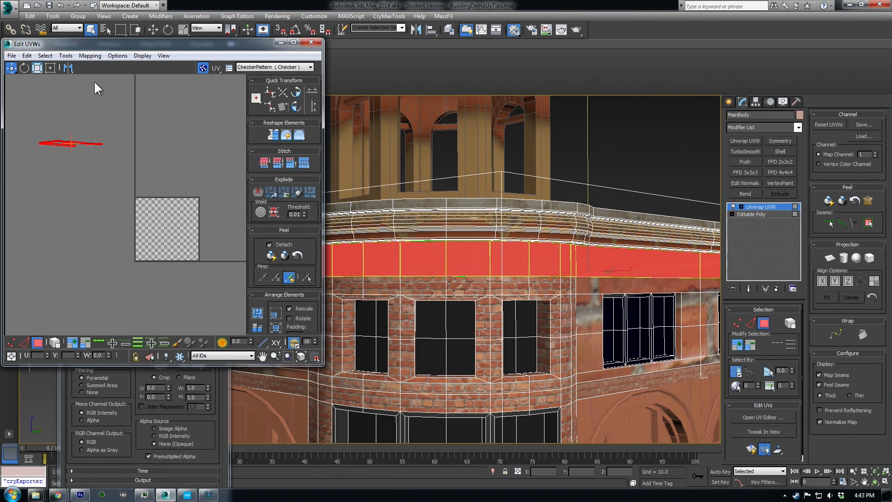
click(89, 55)
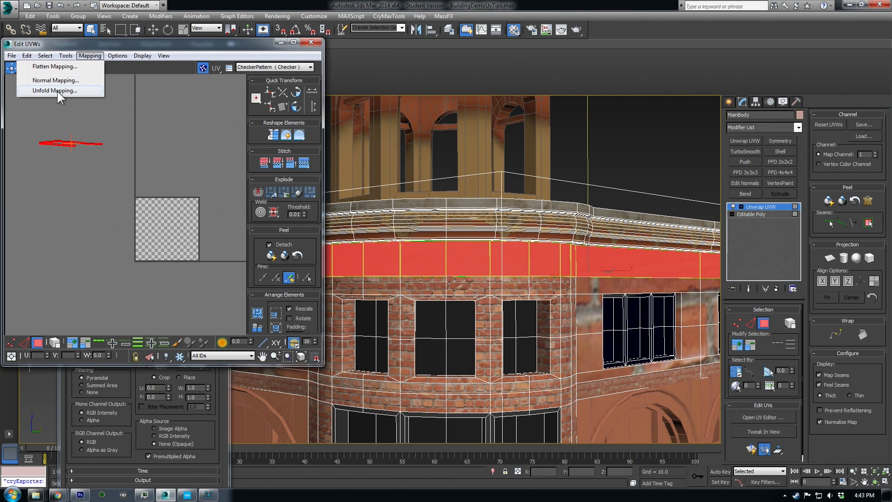
click(51, 91)
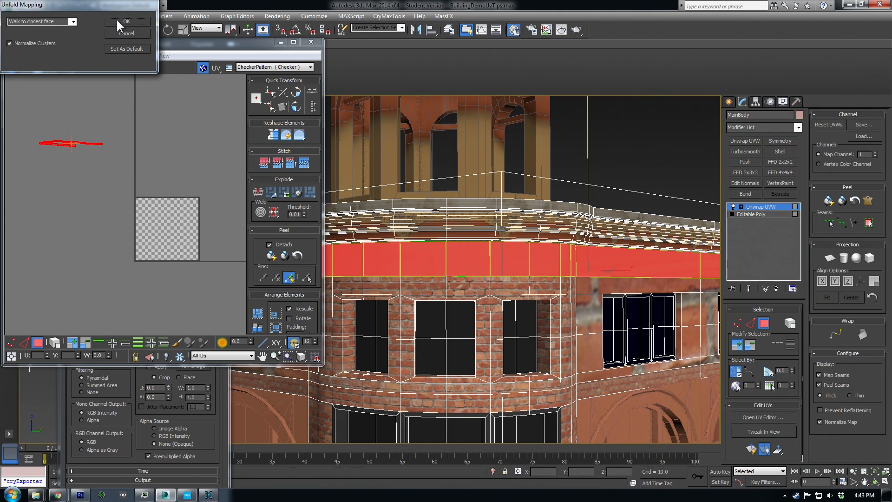
click(126, 21)
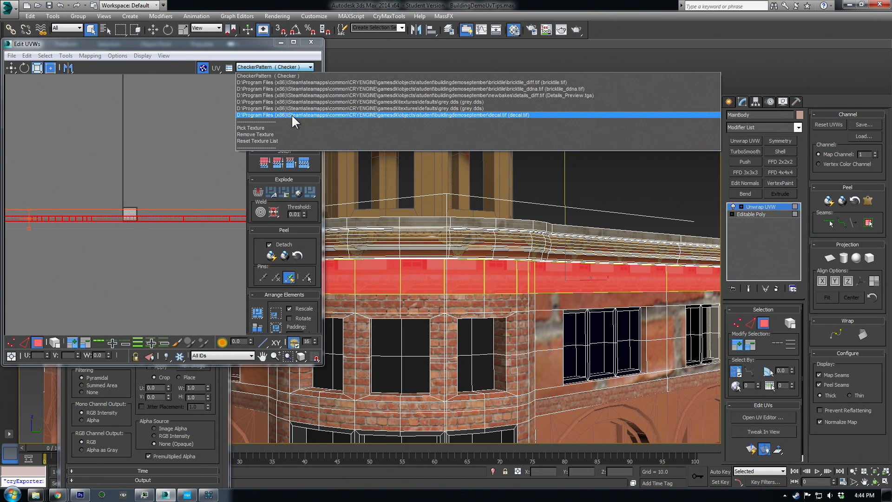
- Place the frieze UV strip over the ornament row of the details texture
click(382, 114)
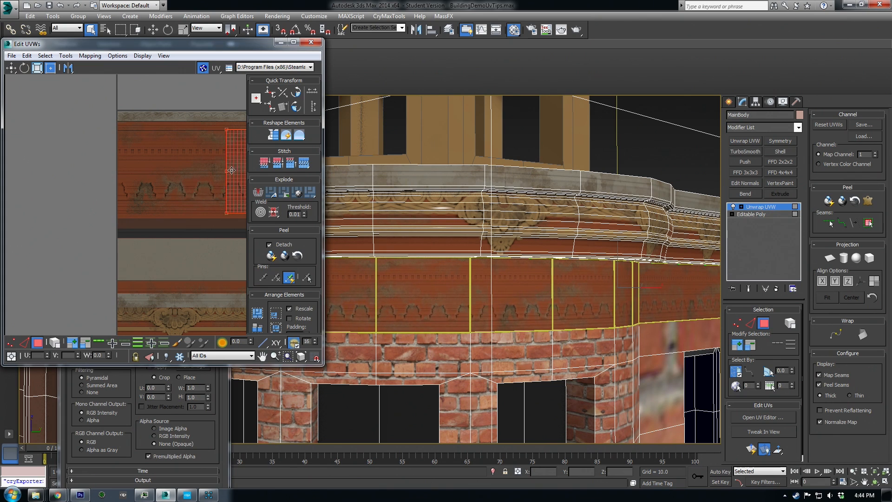
drag(231, 170, 103, 161)
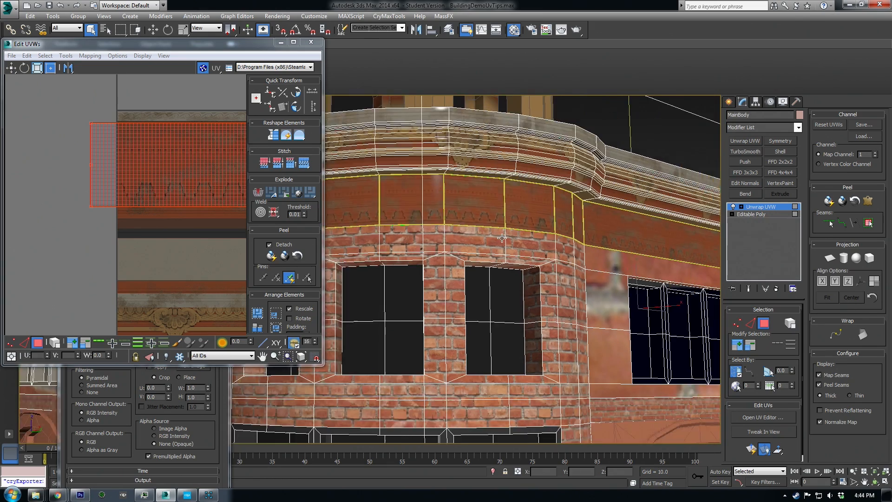
click(309, 67)
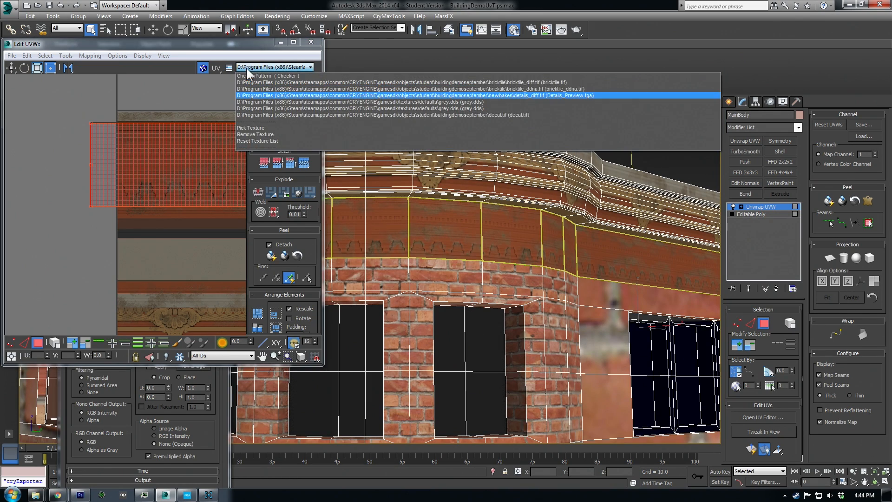
click(270, 76)
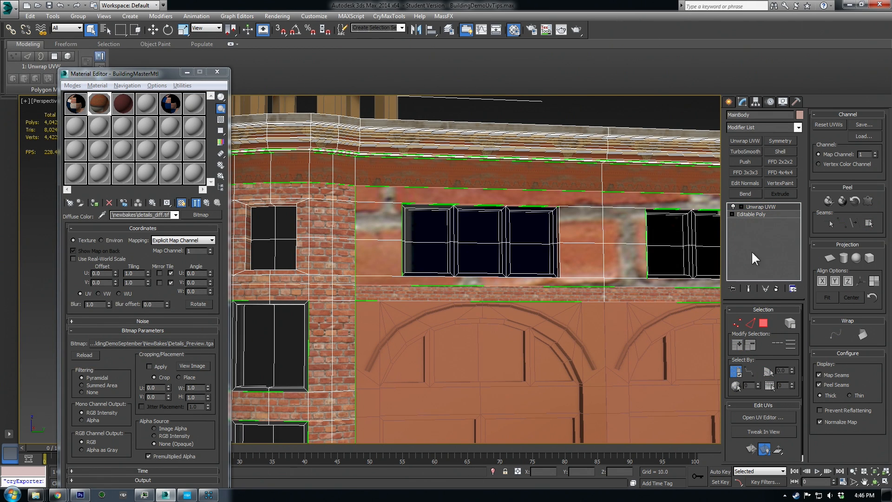
- Fit the first window pane's UVs over the details texture's window artwork
click(762, 416)
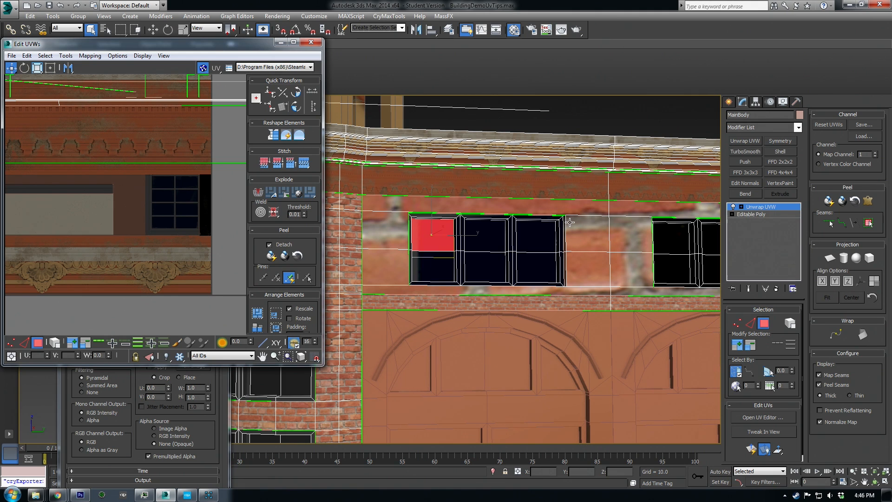
mouse_move(751, 451)
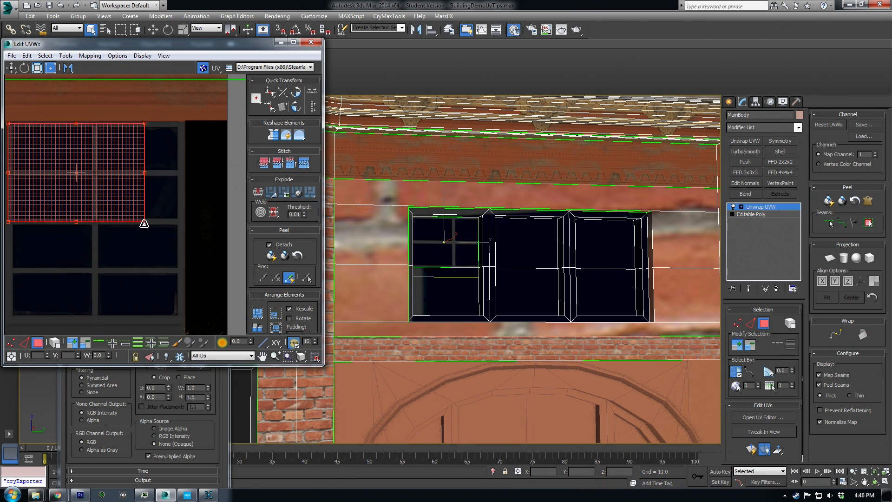
click(41, 60)
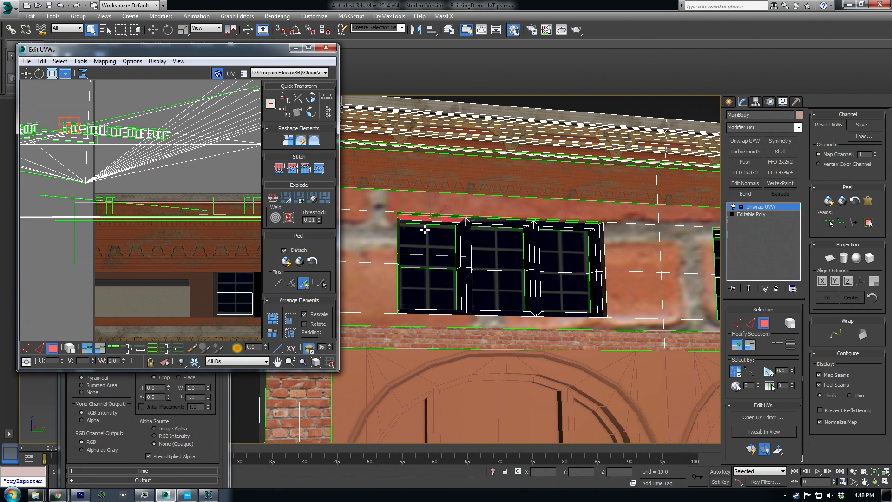
- Rotate the selected window strip 90 degrees to fit the texture's window area
click(463, 238)
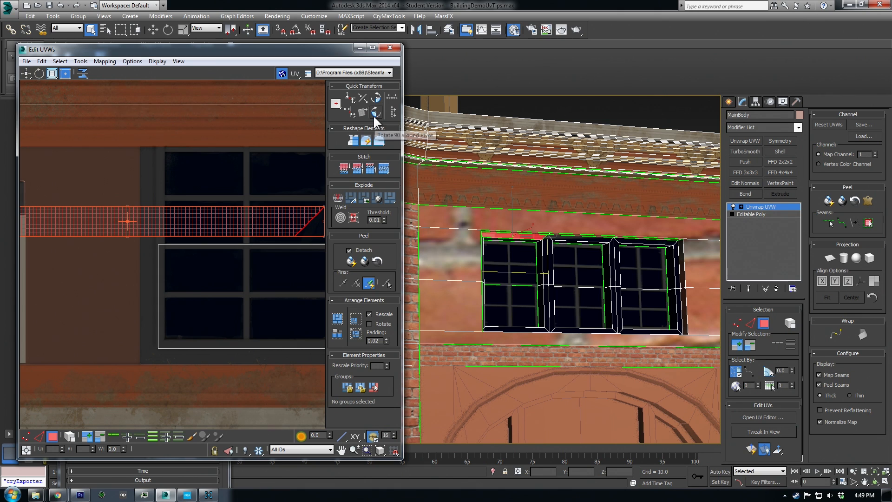
click(375, 111)
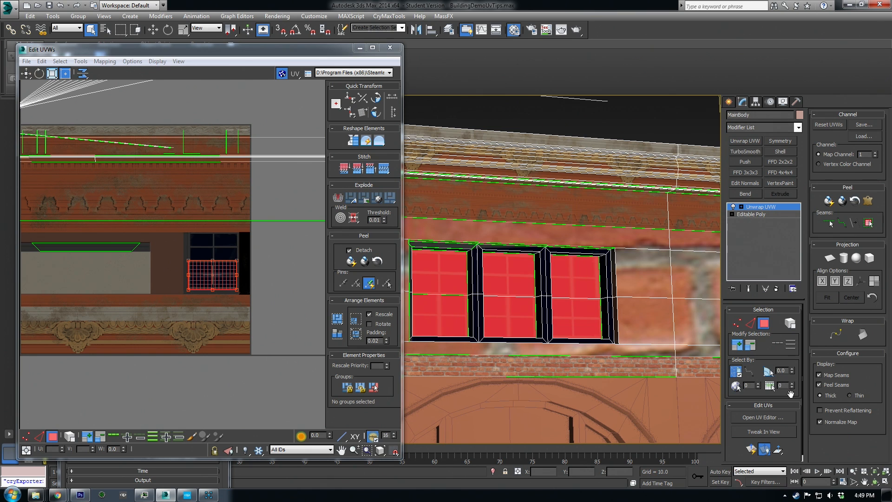
- Select the window frame faces, place their UVs, and close the UV editor
click(737, 345)
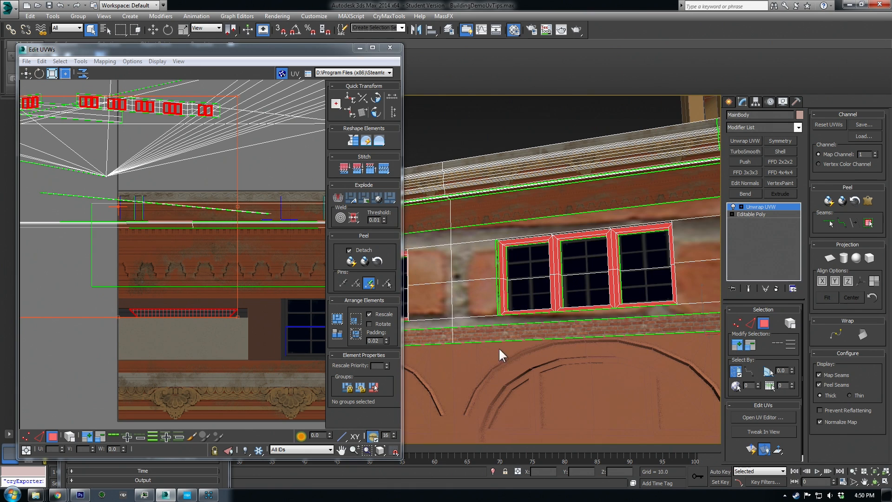
click(42, 61)
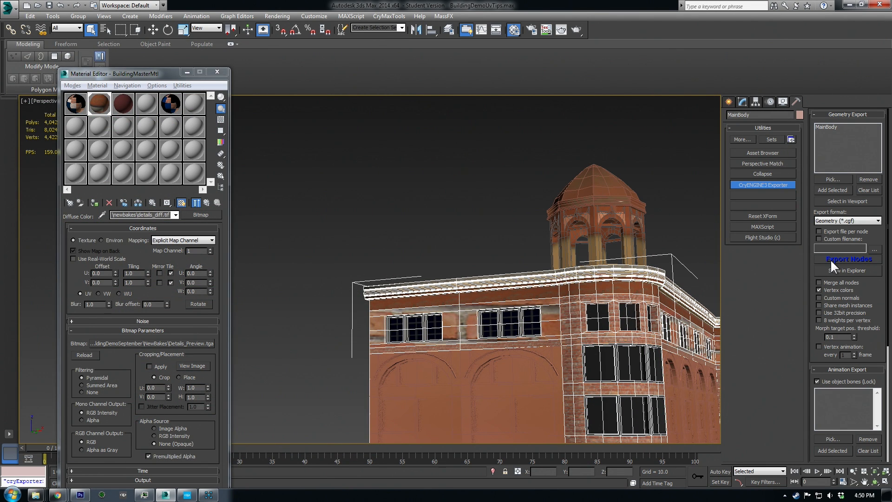
- Export the building nodes to CryENGINE, dismiss the export log, and switch to Sandbox
click(847, 259)
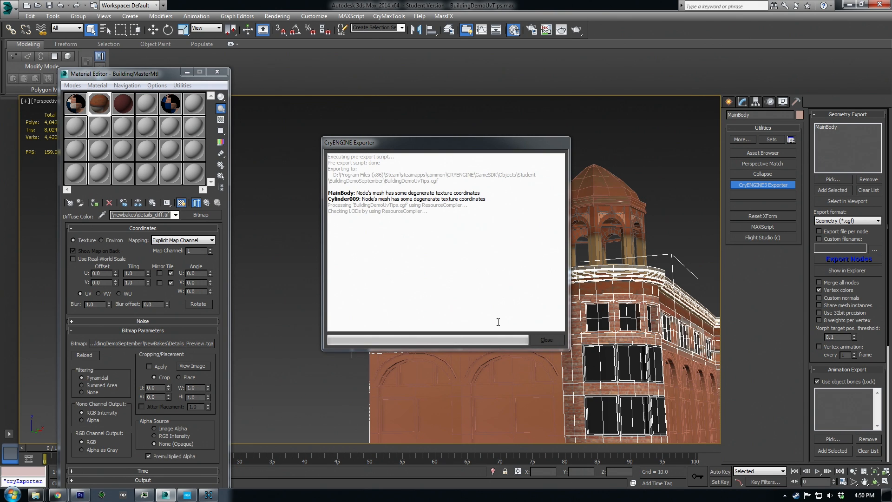
click(544, 340)
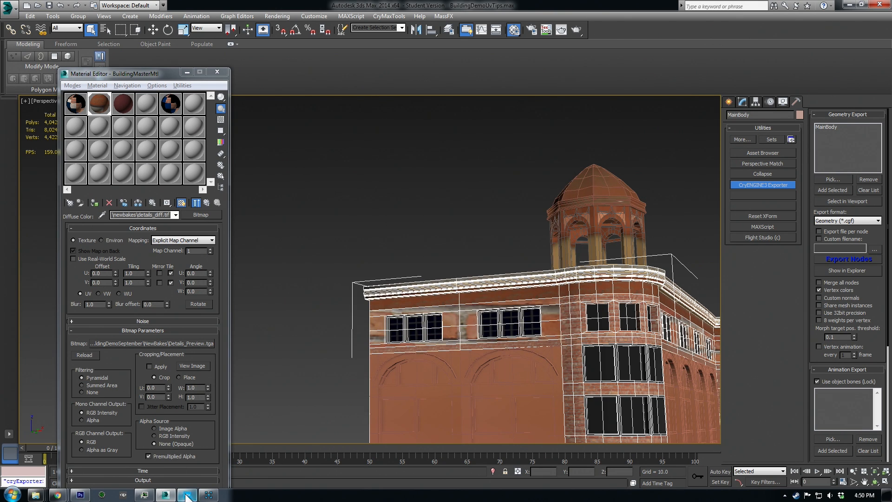
click(186, 494)
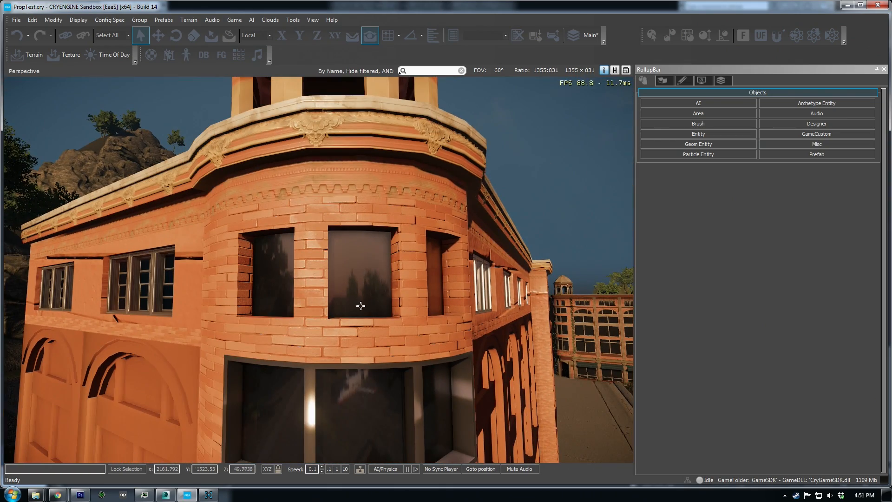
mouse_move(151, 298)
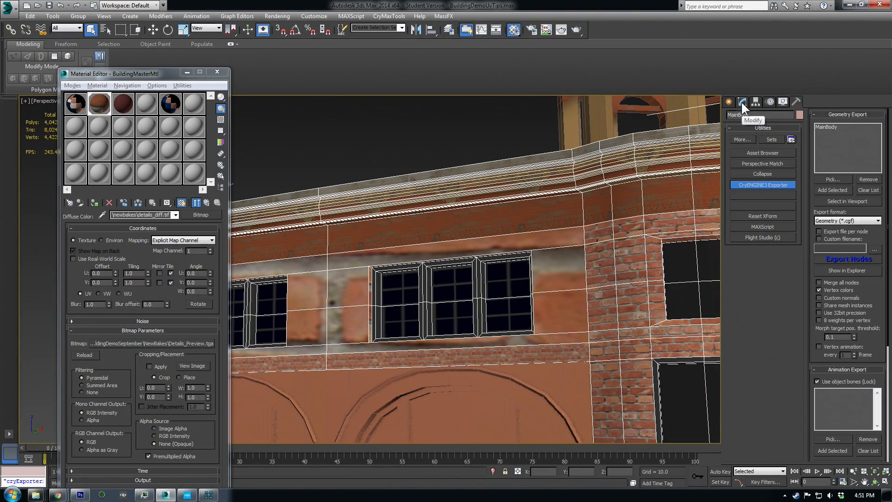
- Reopen the MainBody UV editor and reposition the window strip UVs against the brick map
click(742, 101)
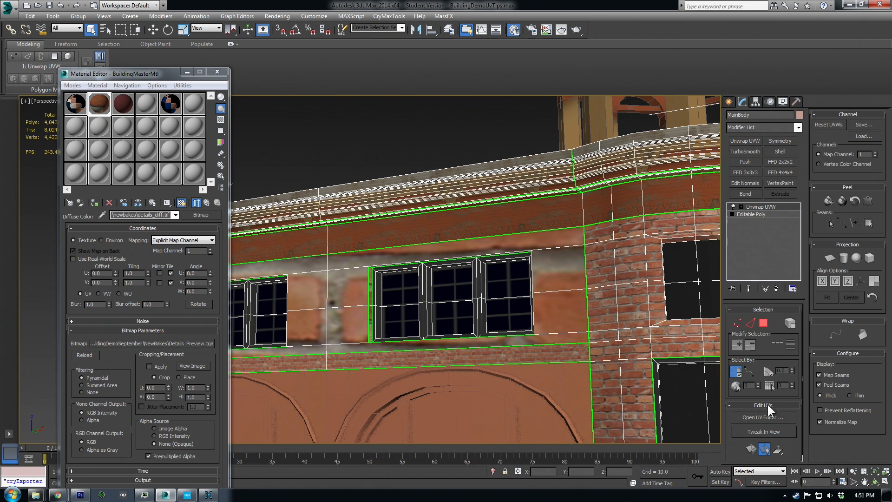
click(762, 416)
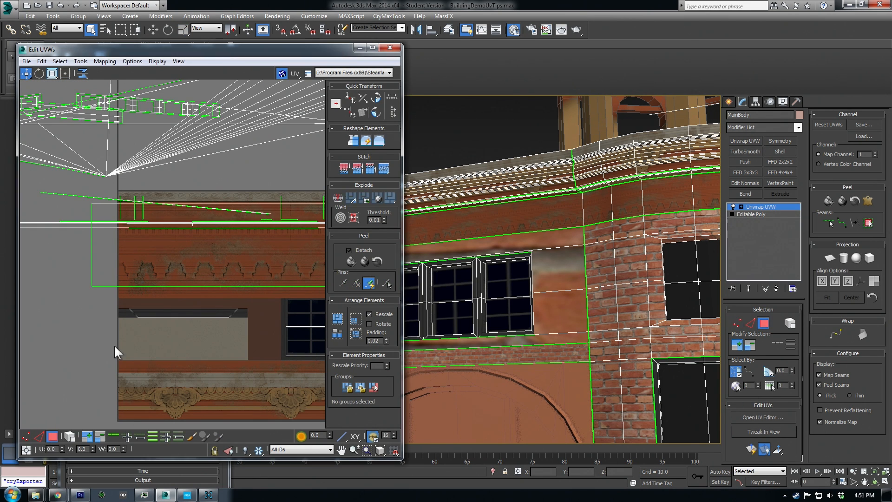
click(579, 304)
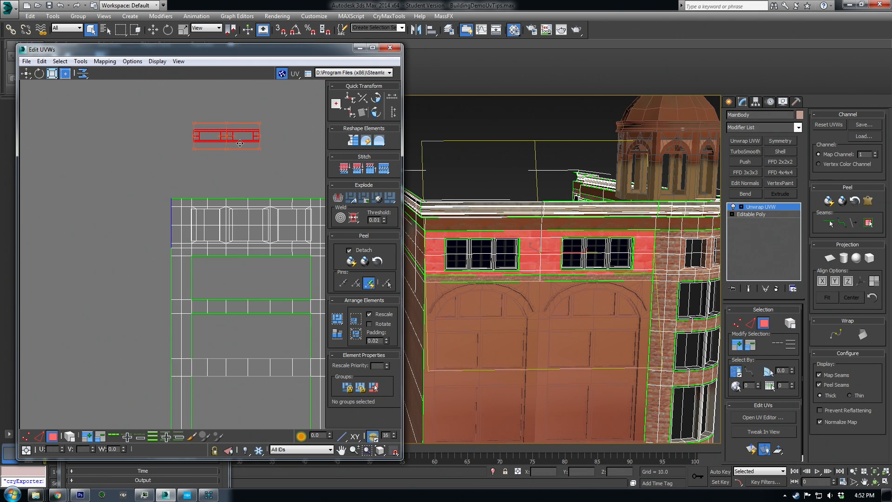
drag(227, 136, 91, 189)
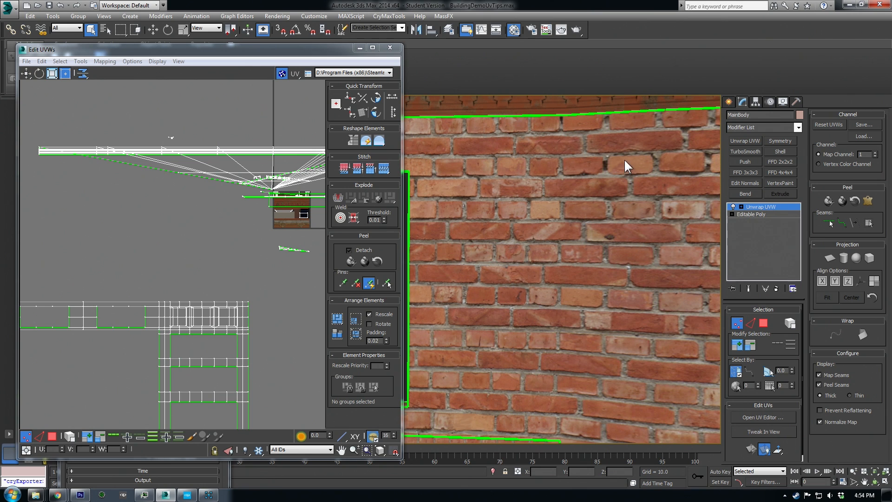
mouse_move(509, 289)
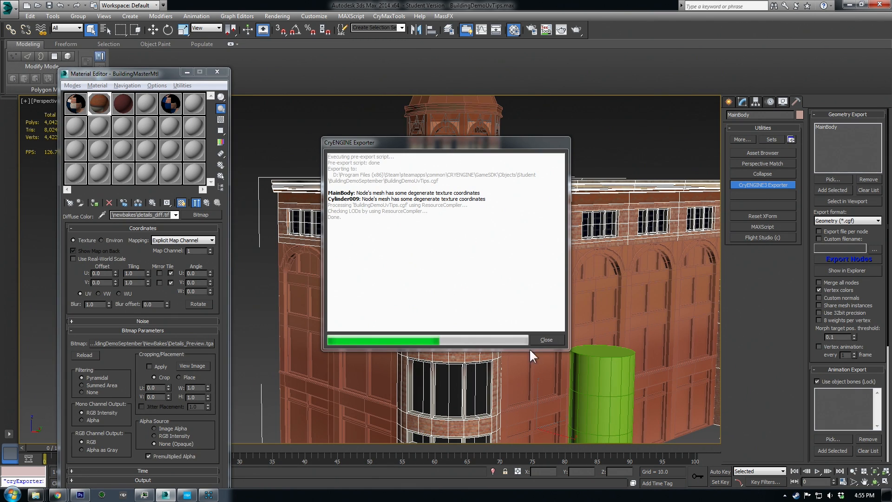
- Close the BuildingDemoUvTips.cgf export log showing degenerate texture coordinate warnings
click(544, 339)
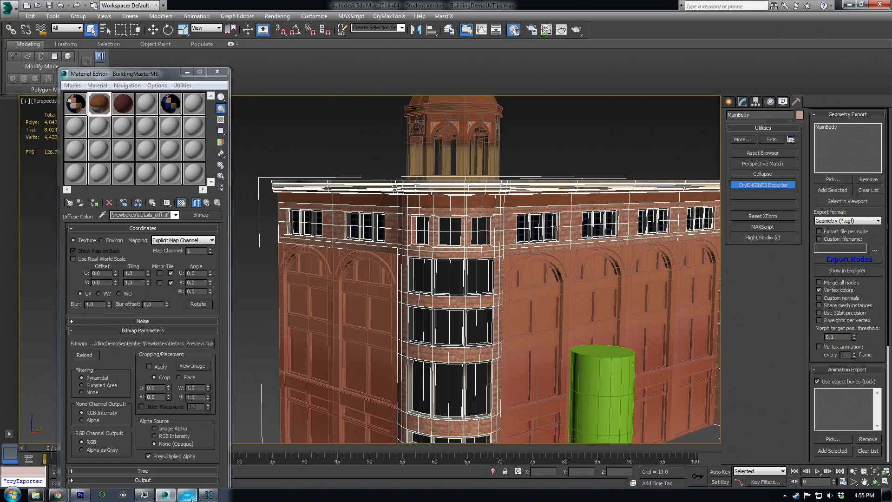